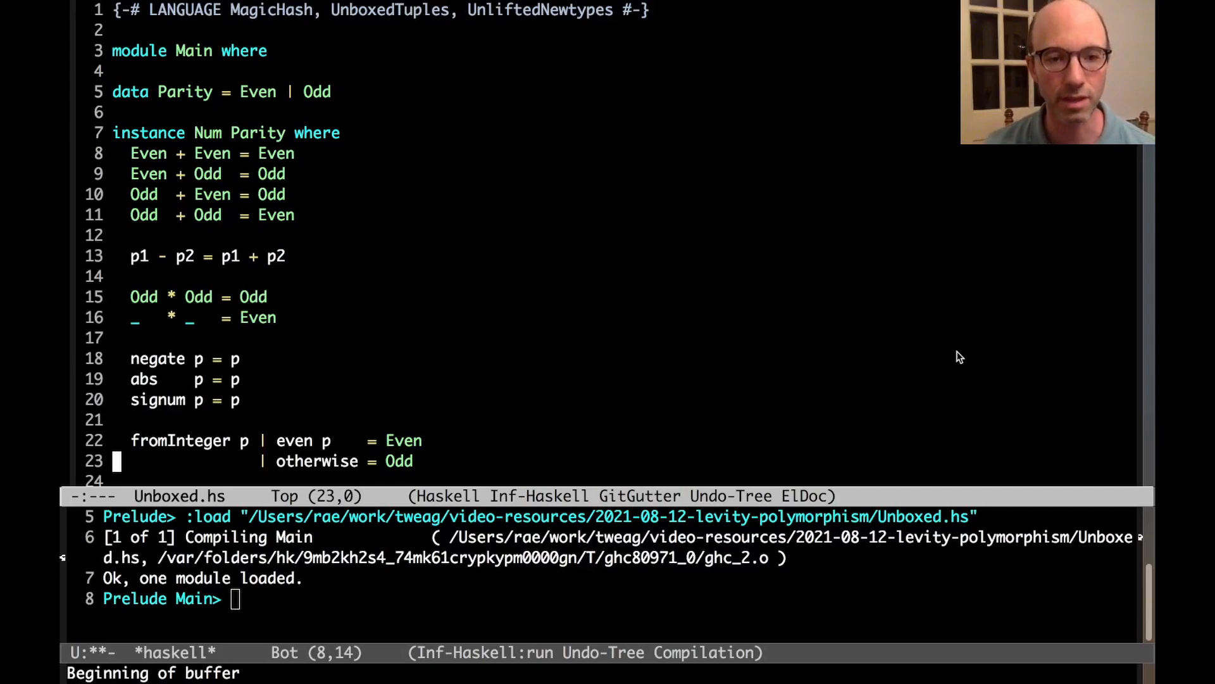
# After integerFromPI in Unboxed.hs, start a new line with the signature 'identity ::'.
pyautogui.scroll(-3)
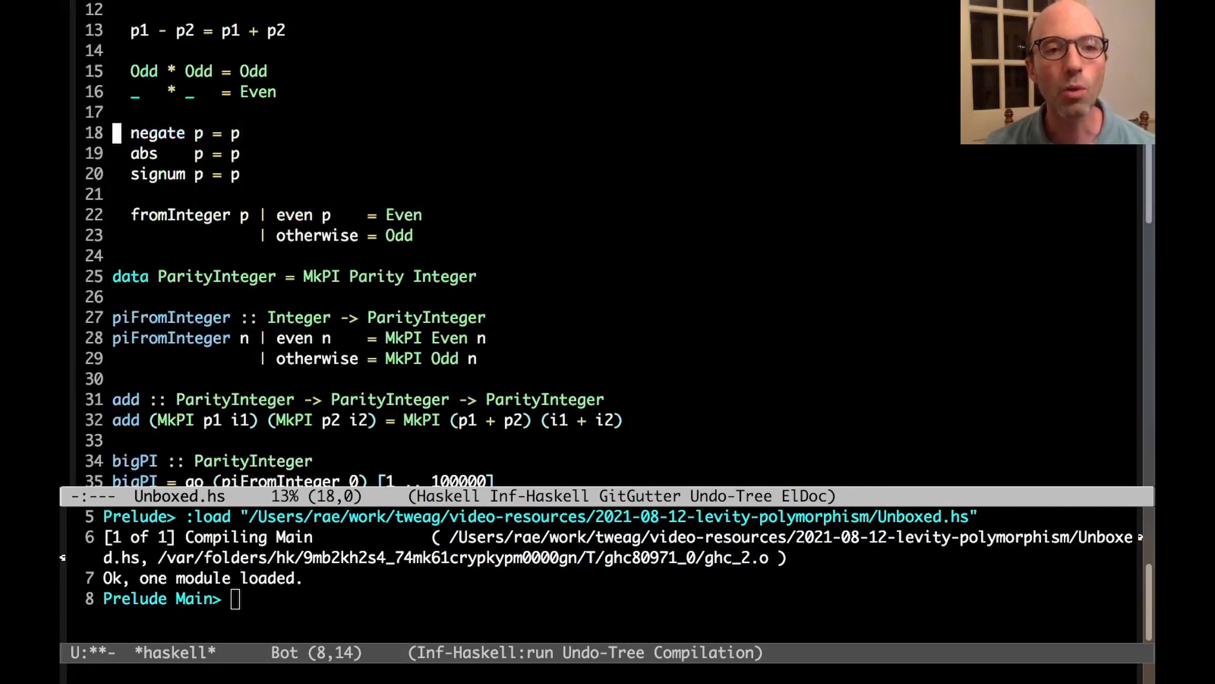
pyautogui.scroll(3)
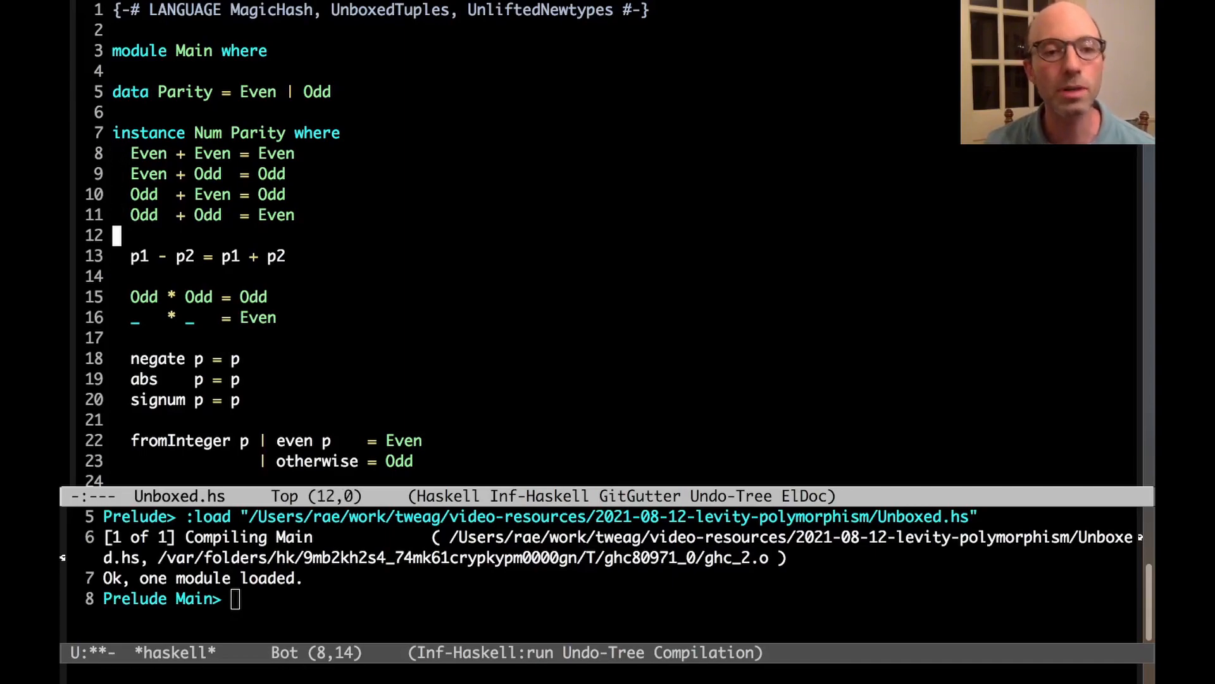
pyautogui.scroll(-3)
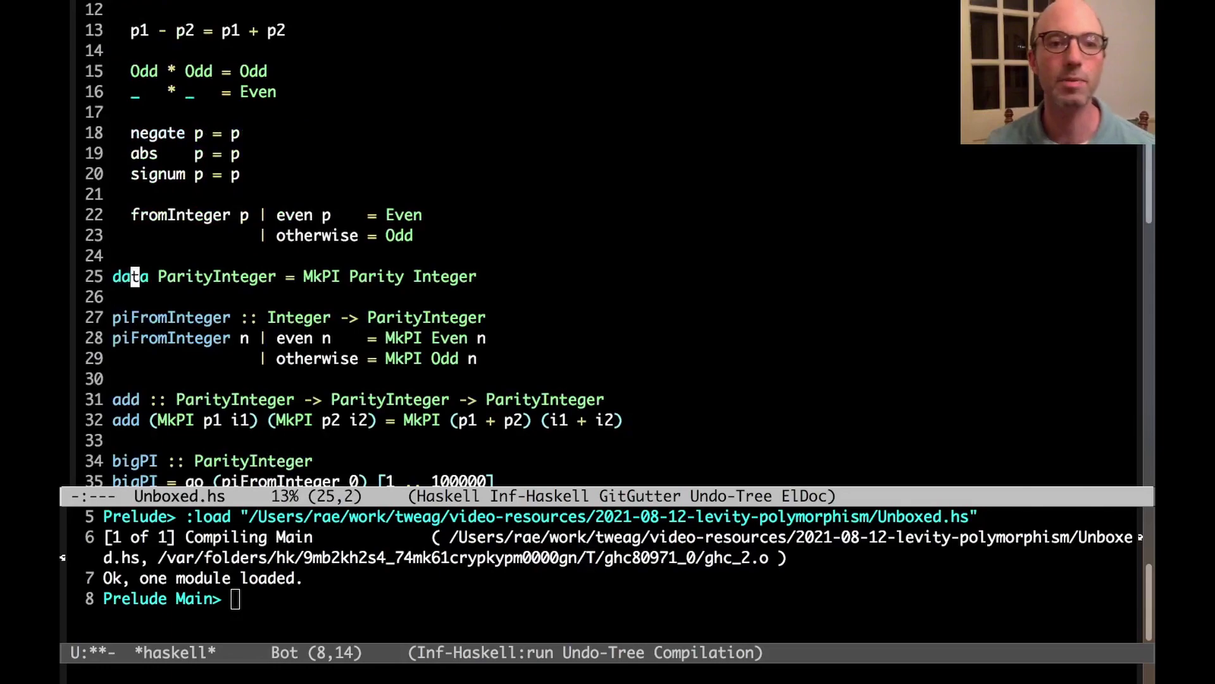
pyautogui.press('right')
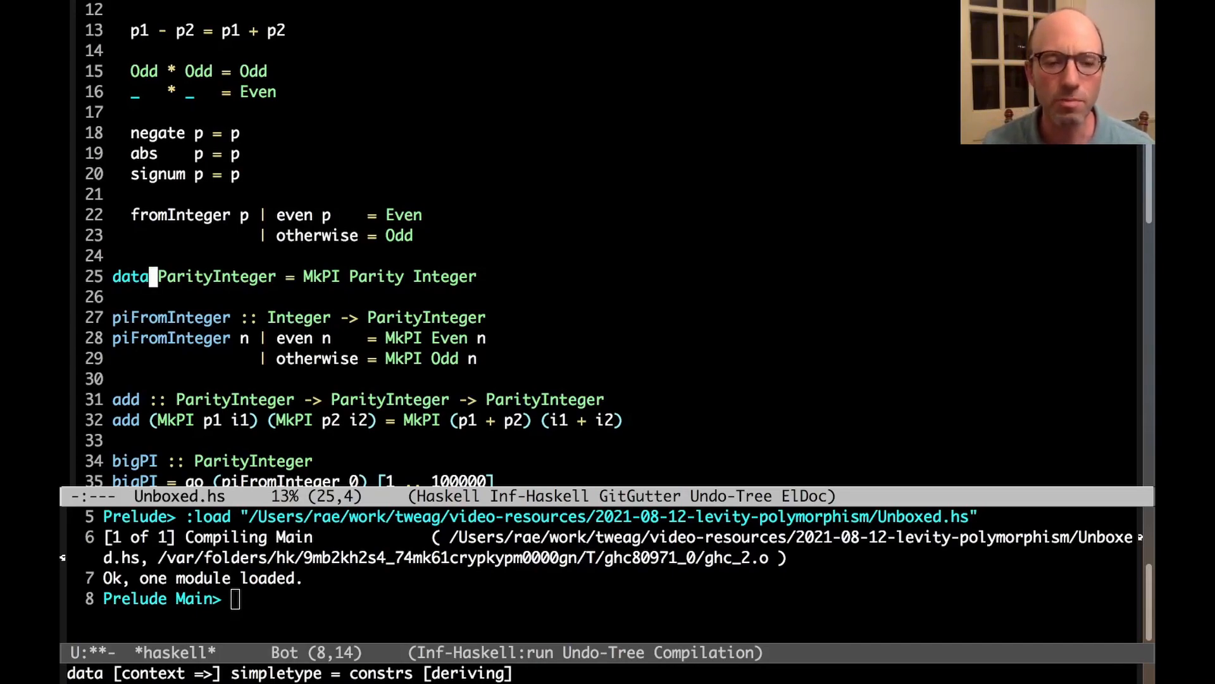
pyautogui.scroll(-3)
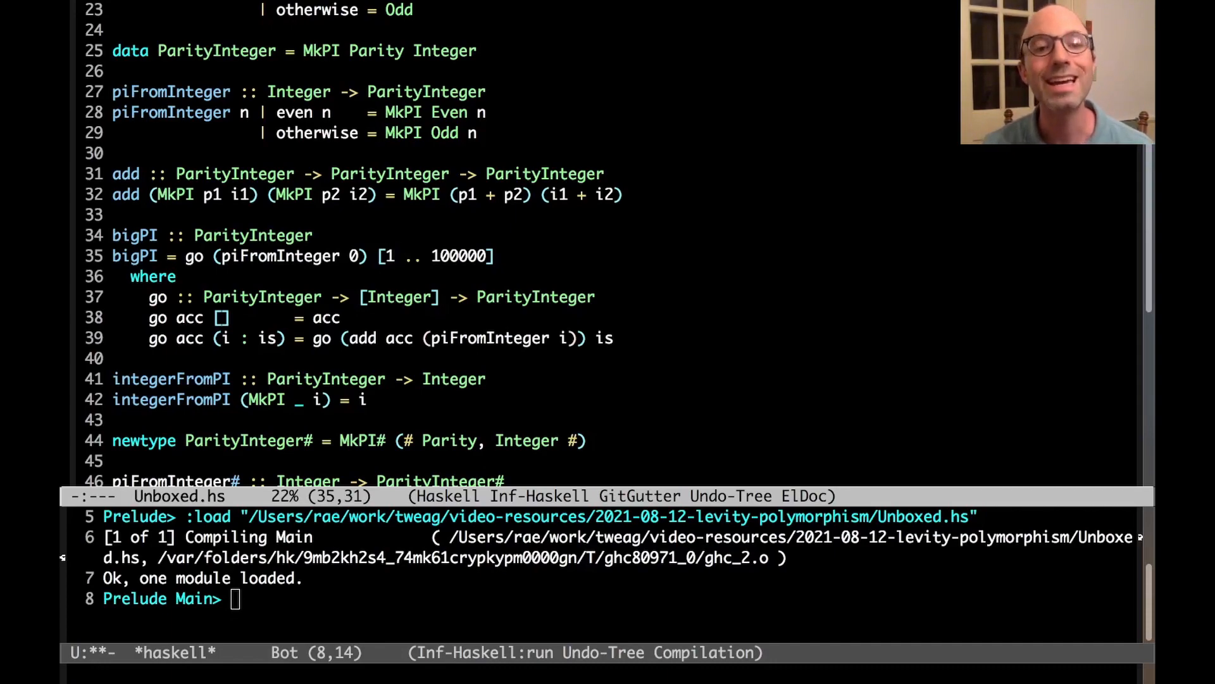
pyautogui.click(369, 399)
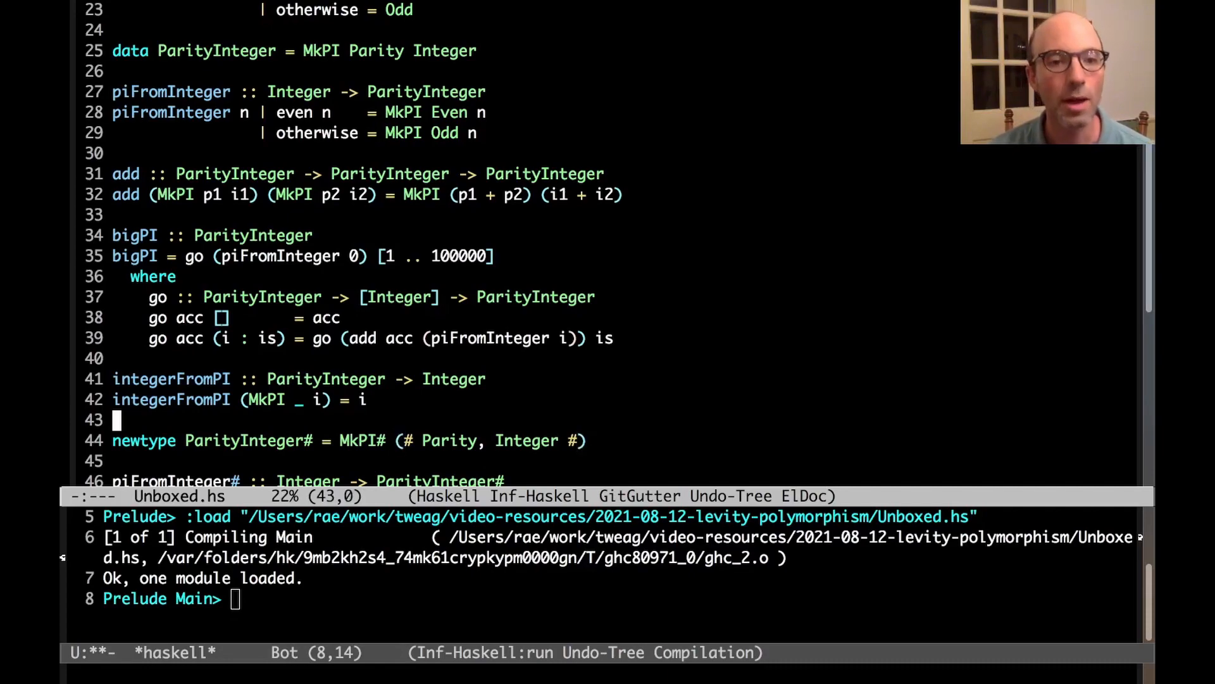
pyautogui.press('Return')
pyautogui.write('i')
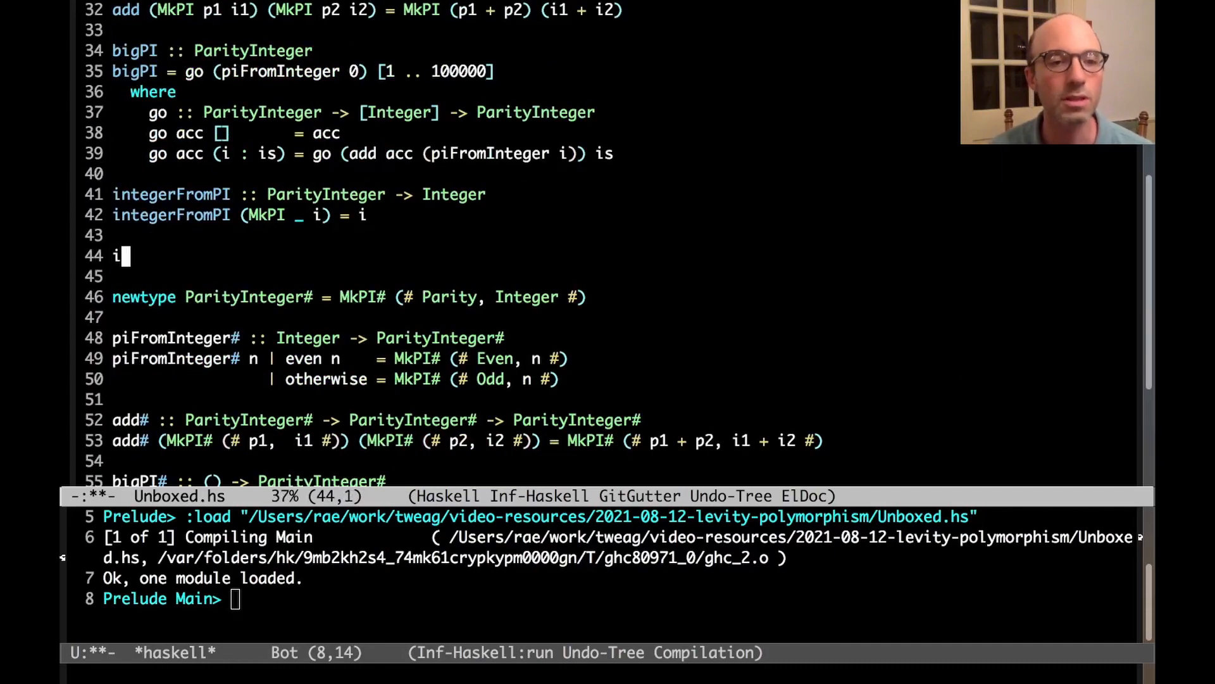
pyautogui.write('dentity :: a -> a')
pyautogui.click(180, 276)
pyautogui.write('identity x = x')
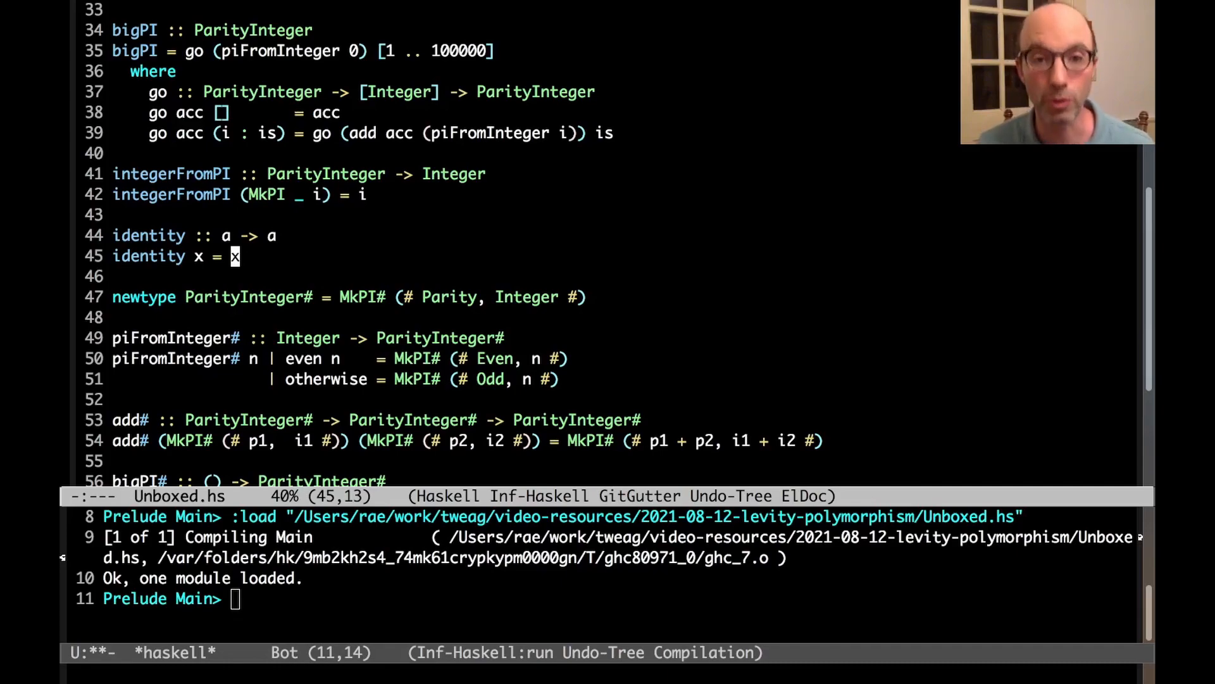
# Evaluate 'identity (MkPI# (# Even, 5 #))' in GHCi, yielding a lifted-versus-unlifted error.
pyautogui.click(245, 297)
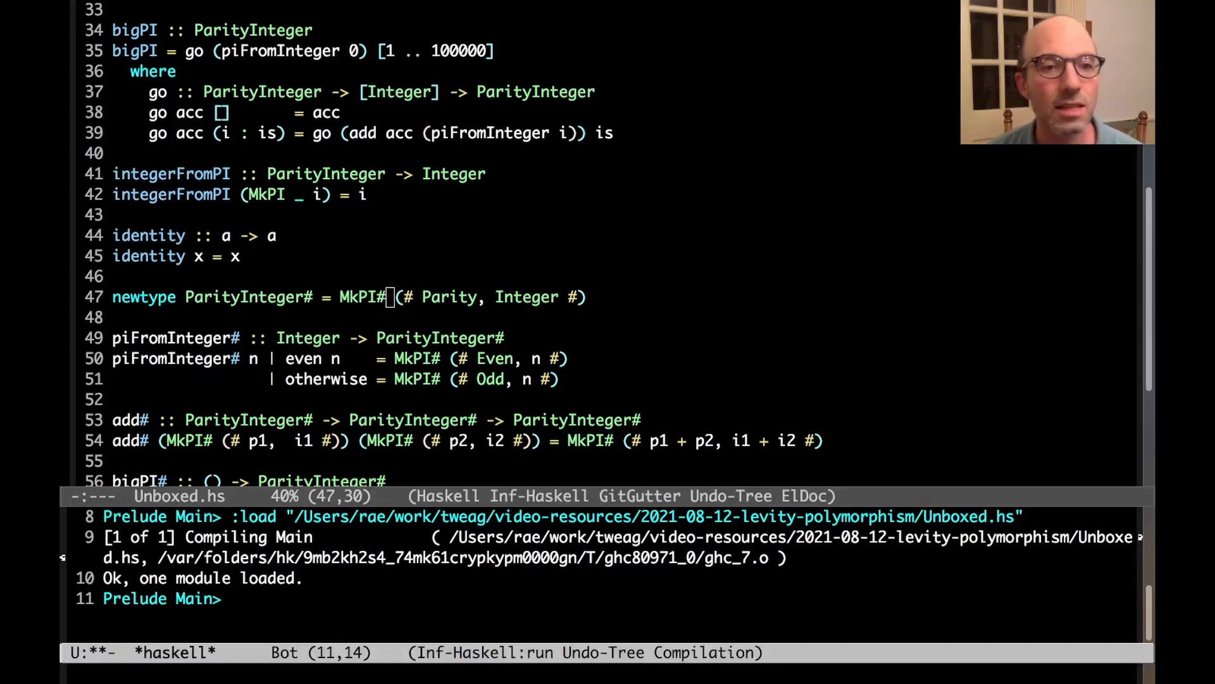
pyautogui.write('identity')
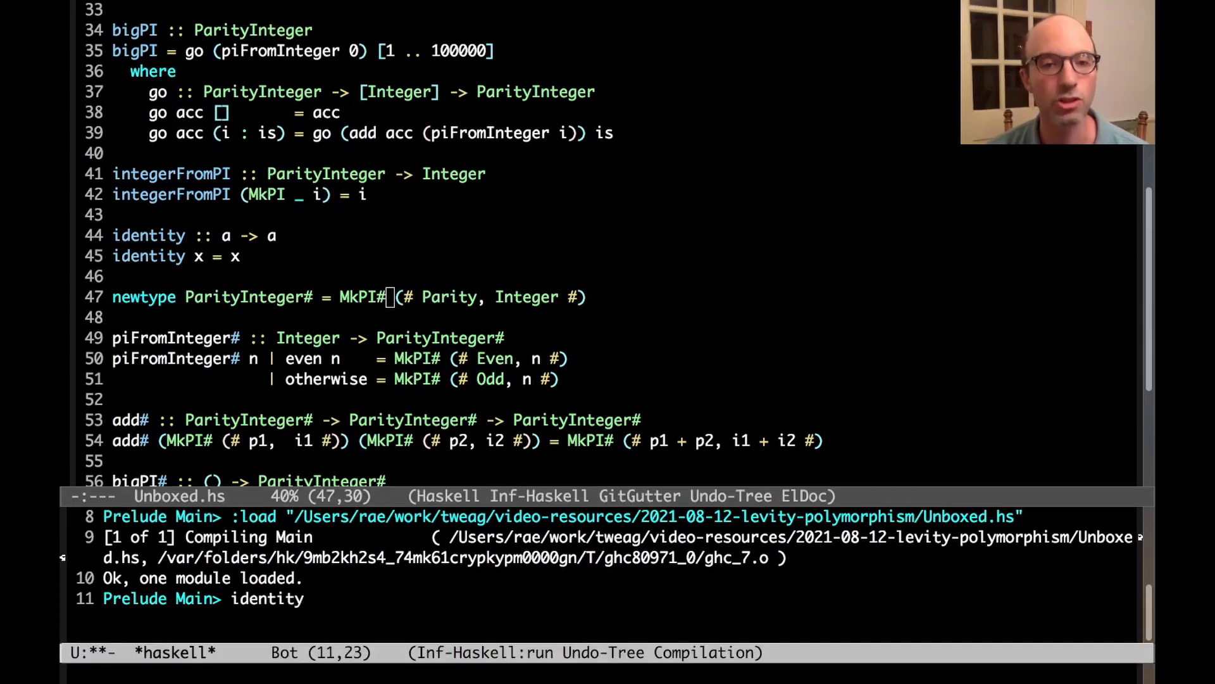
pyautogui.write('(MkPI')
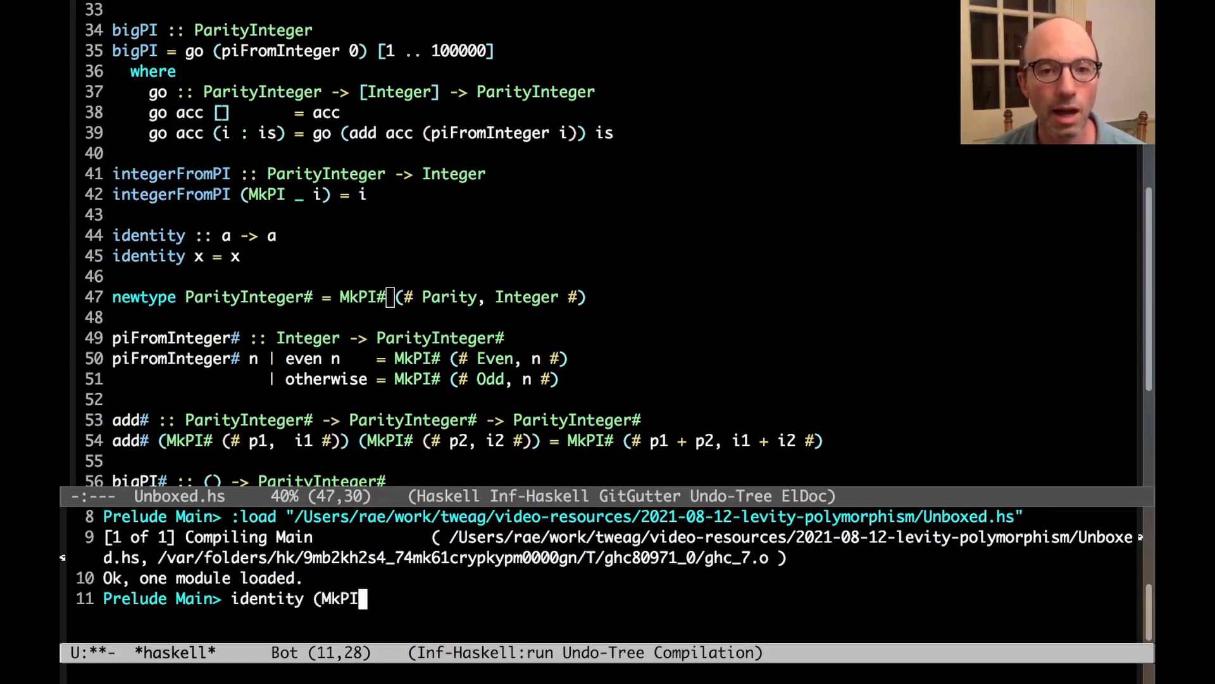
pyautogui.write('# (#')
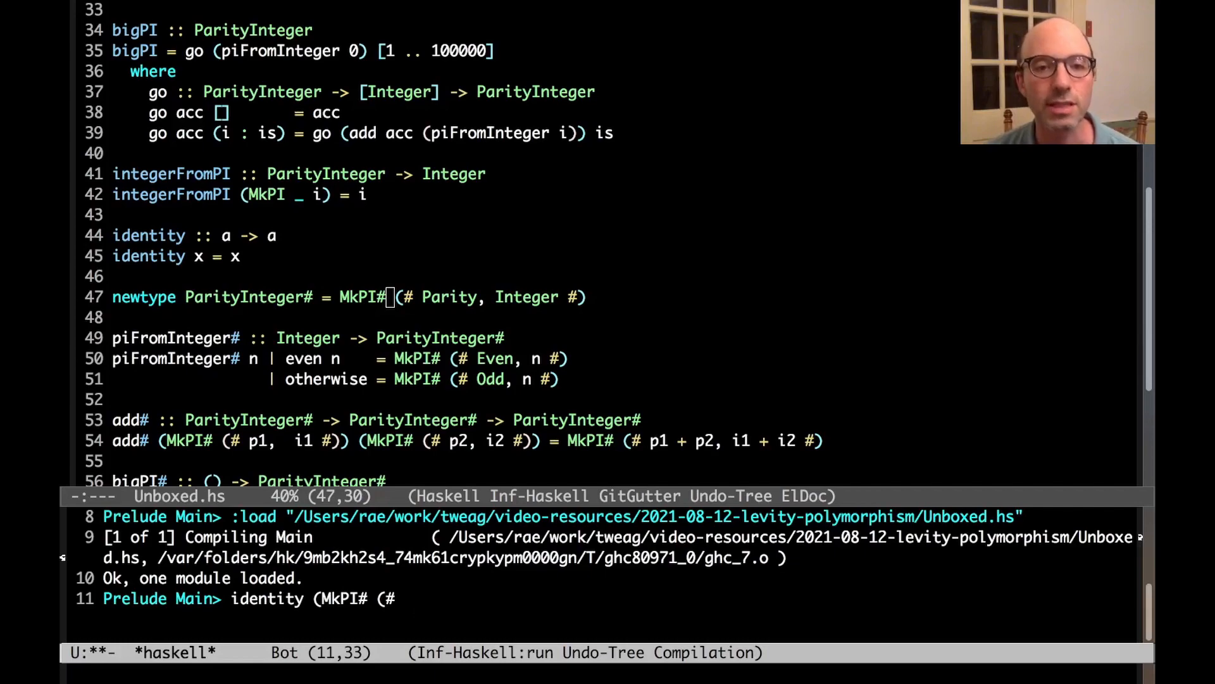
pyautogui.write('Even, 5 #')
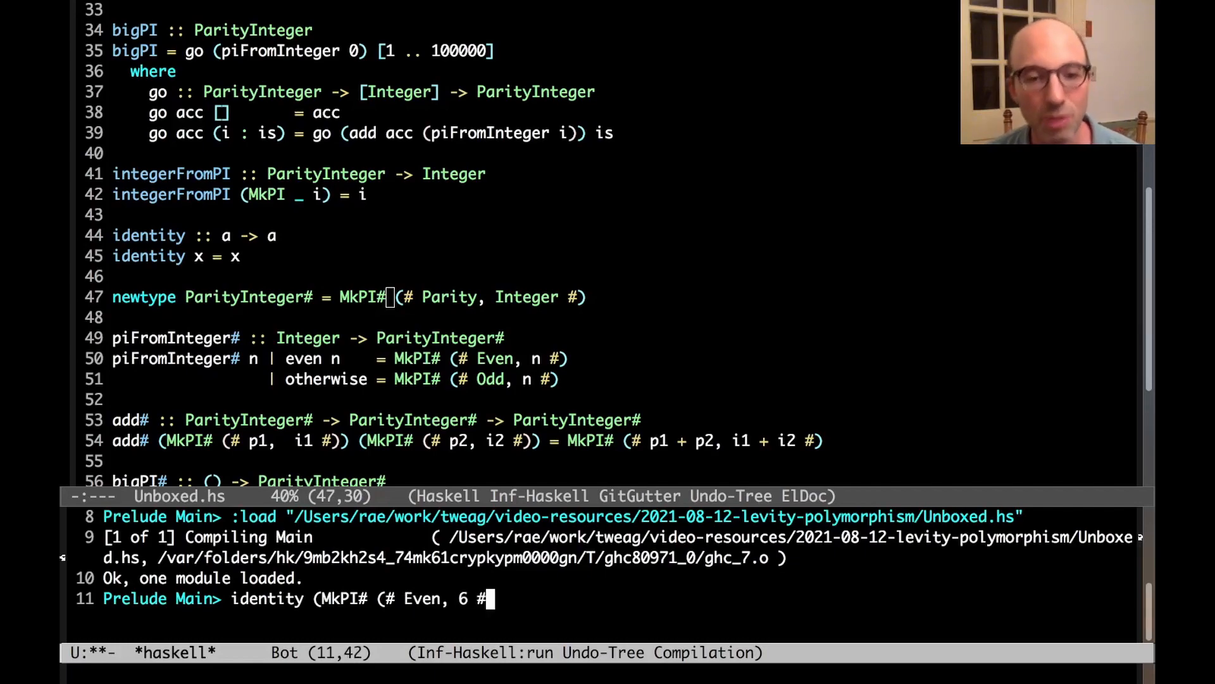
pyautogui.press('Return')
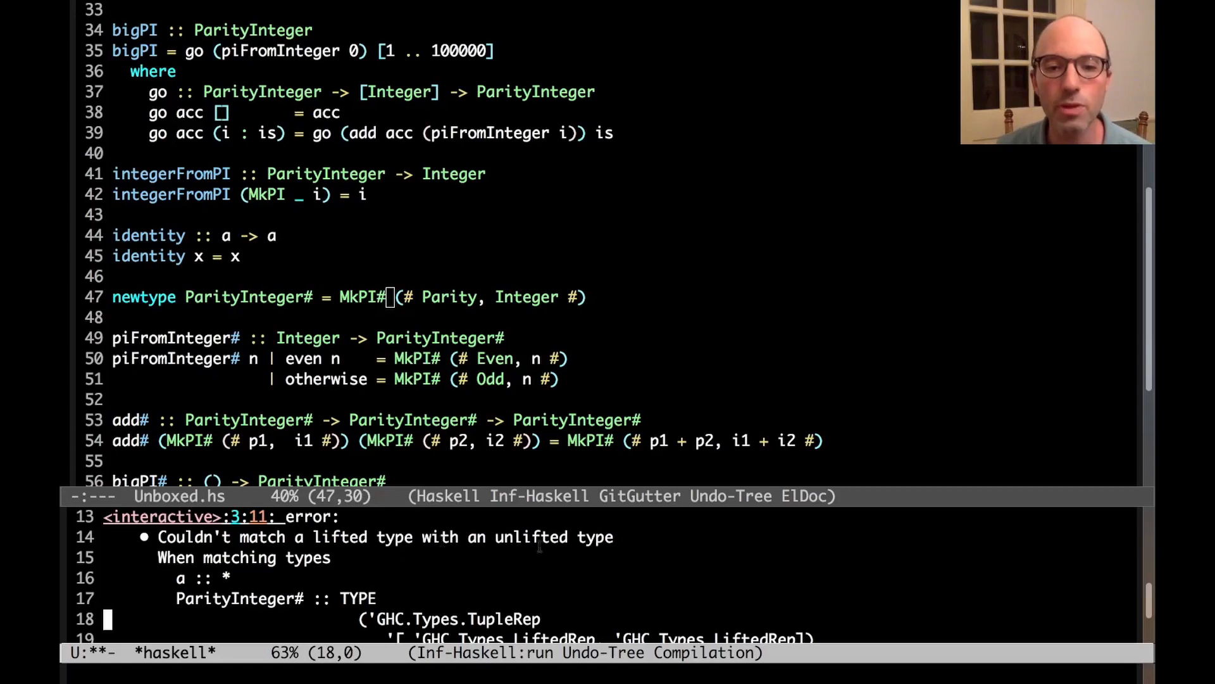
pyautogui.moveTo(622, 564)
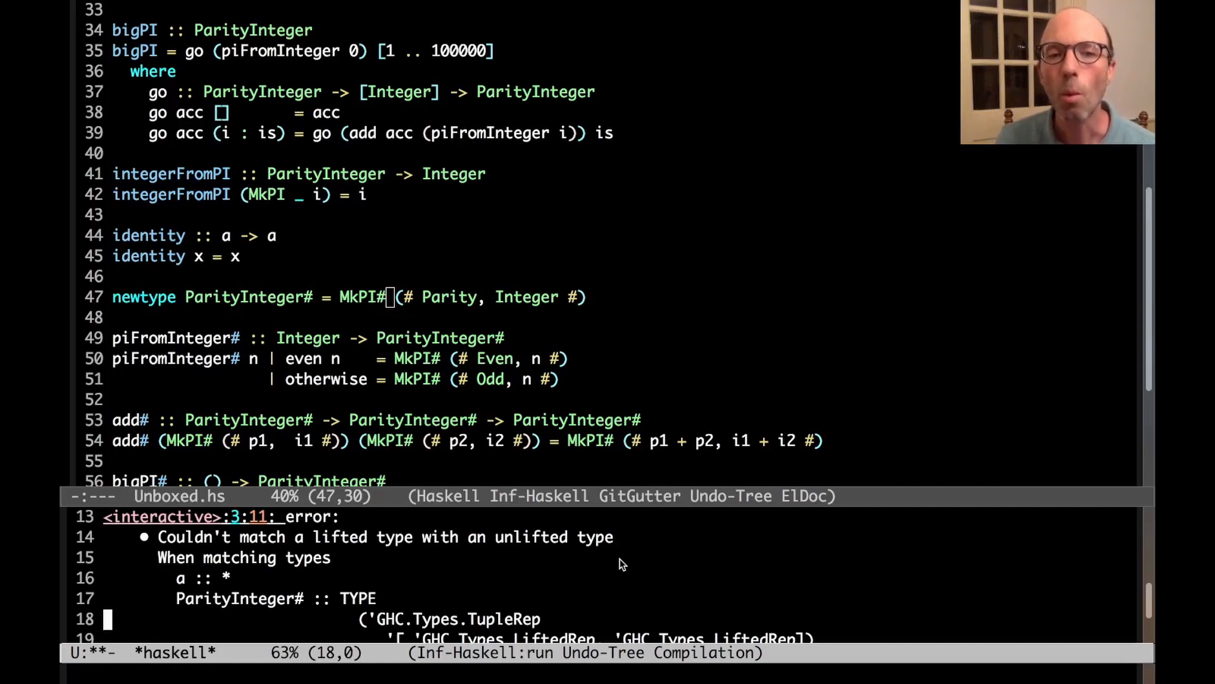
pyautogui.moveTo(241, 226)
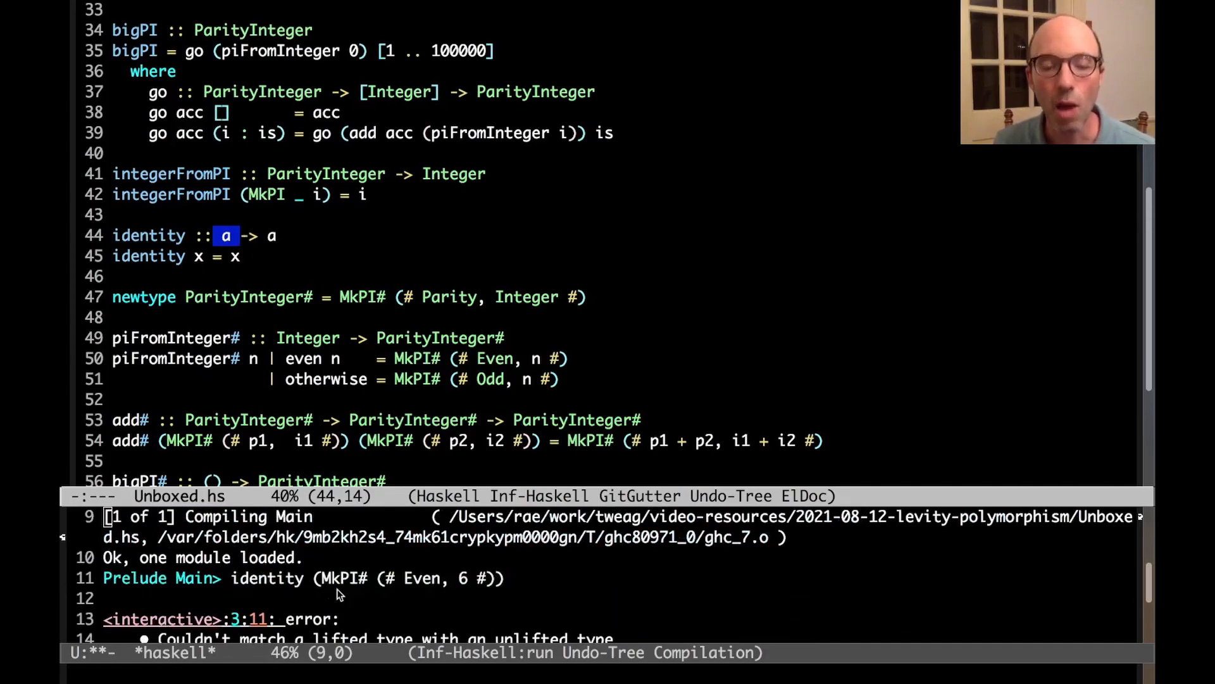
pyautogui.moveTo(337, 577)
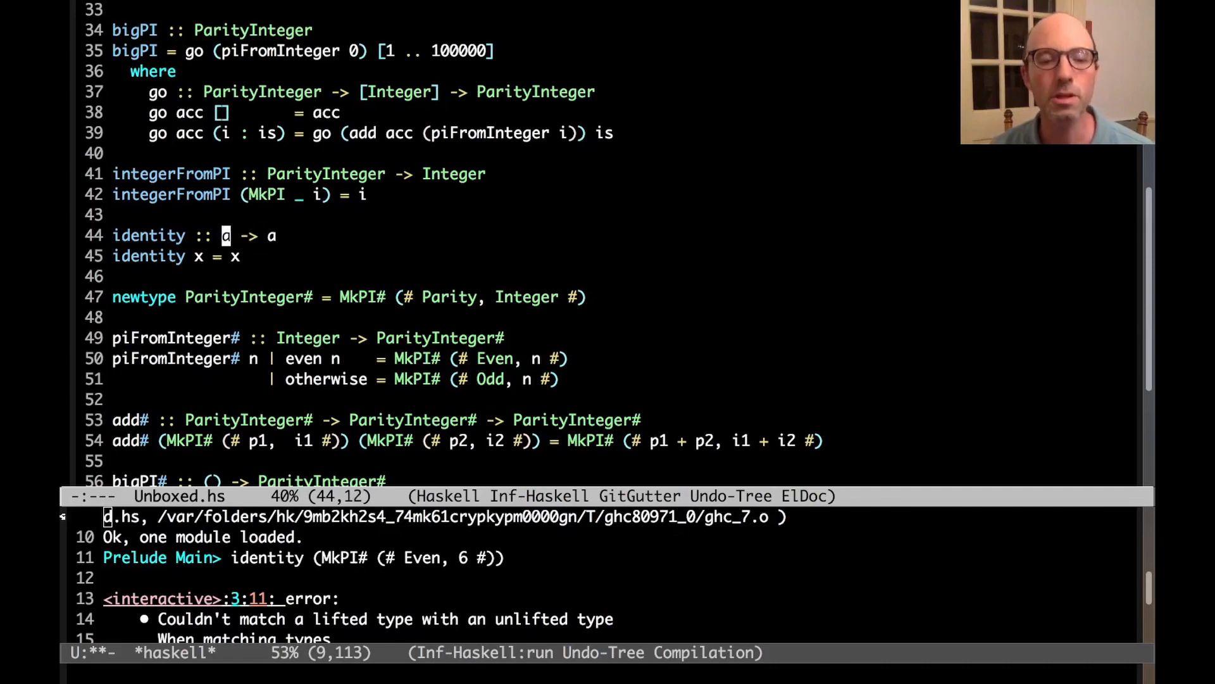
# Make identity's signature an explicit forall and add ExplicitForAll to the LANGUAGE pragma.
pyautogui.write('forall (')
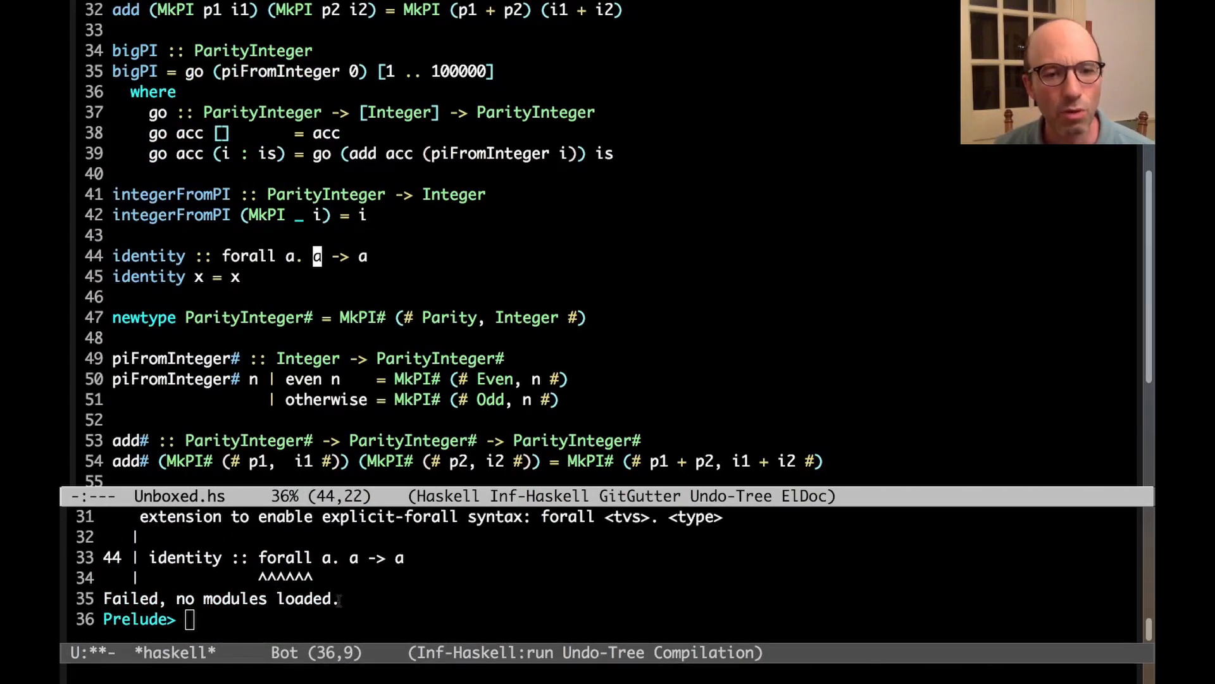
pyautogui.scroll(3)
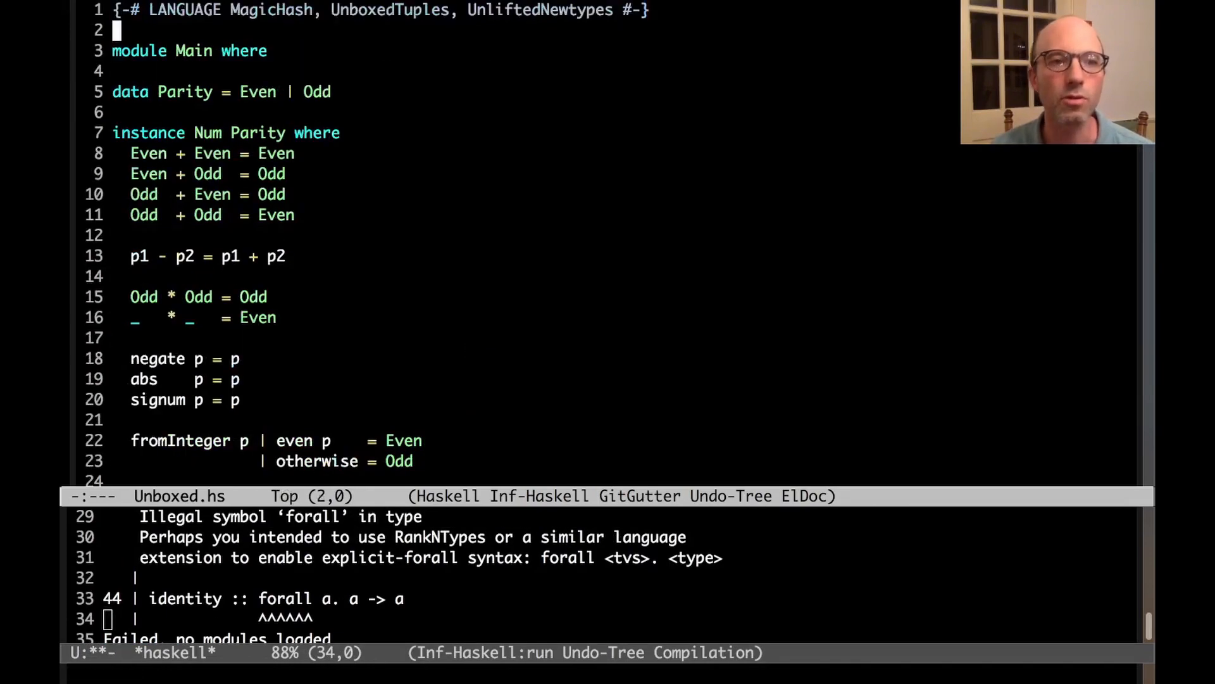
pyautogui.write(', ExplicitCo')
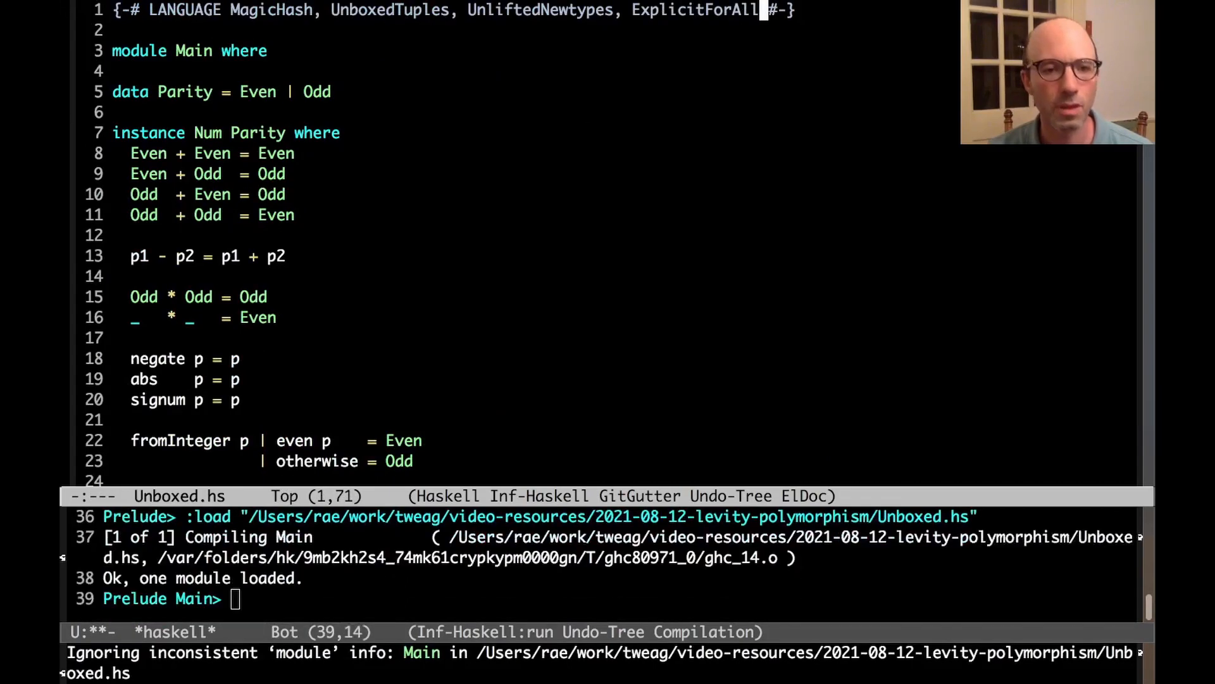
pyautogui.scroll(-3)
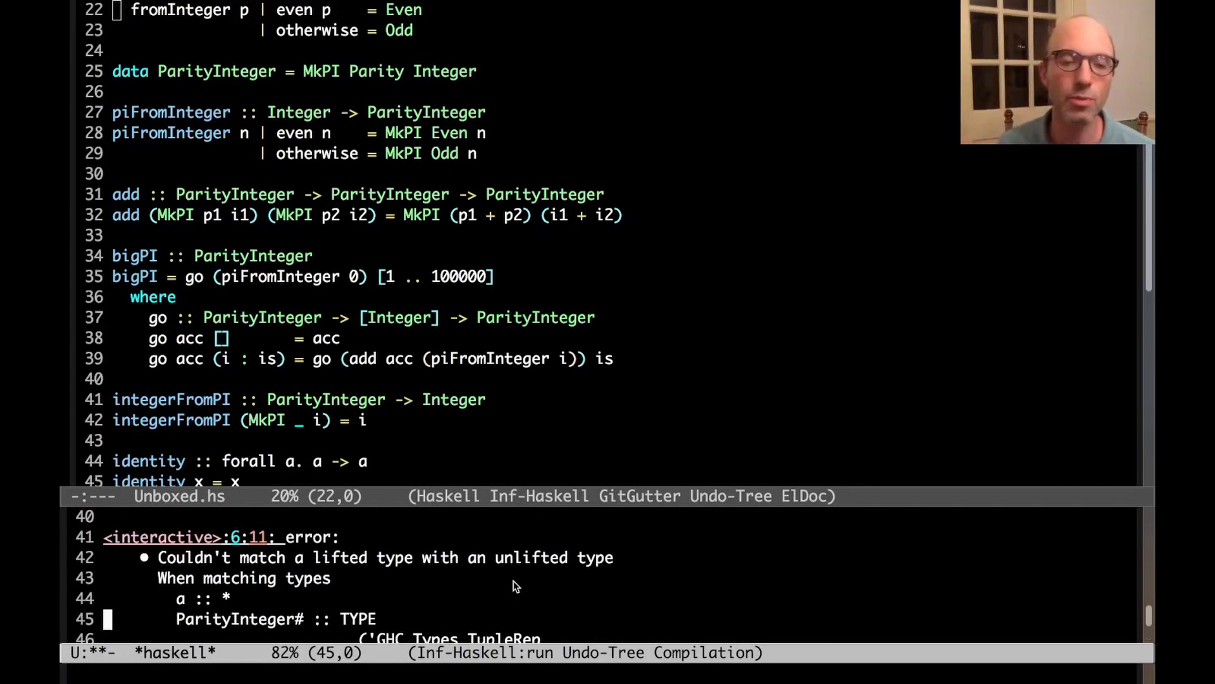
pyautogui.scroll(-3)
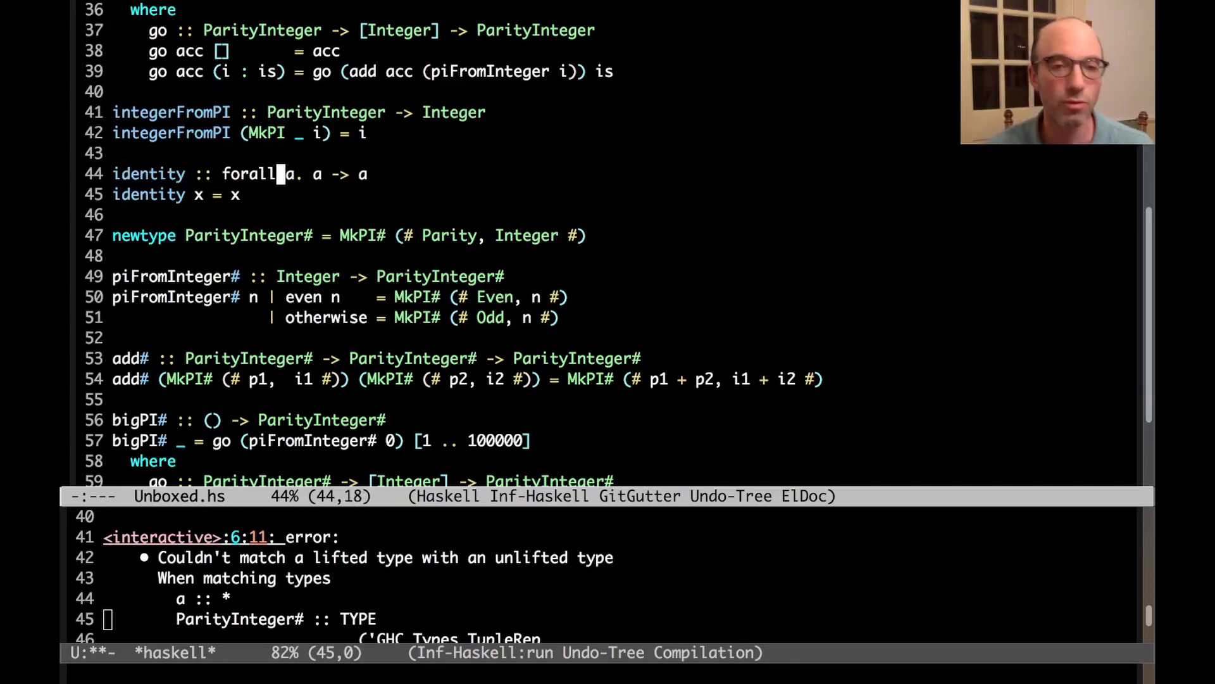
# Annotate identity's type variable as '(a :: Type)' in its forall signature.
pyautogui.press('right')
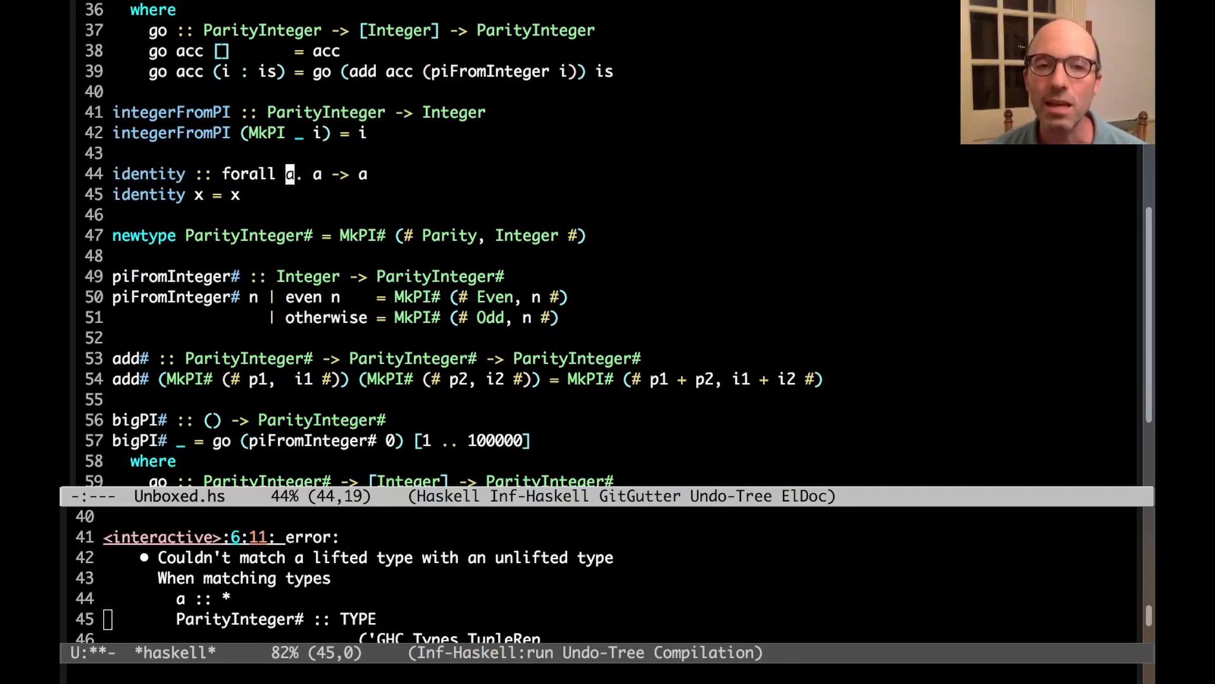
pyautogui.write('(a ::')
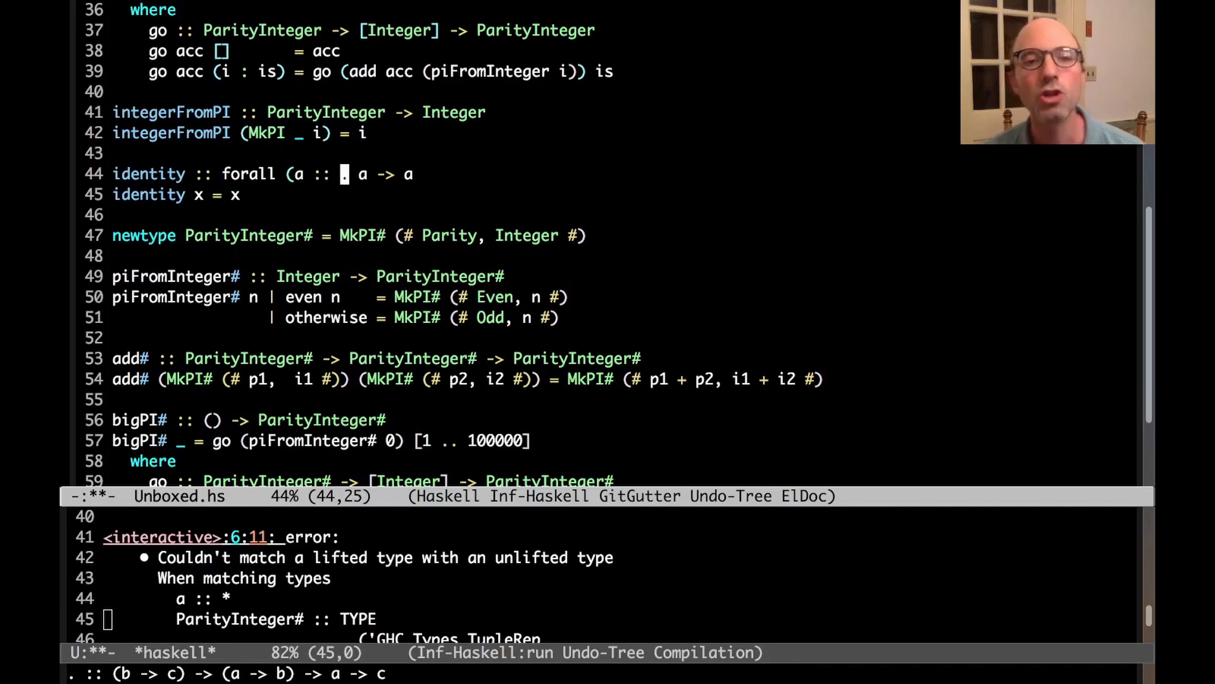
pyautogui.write('Type)')
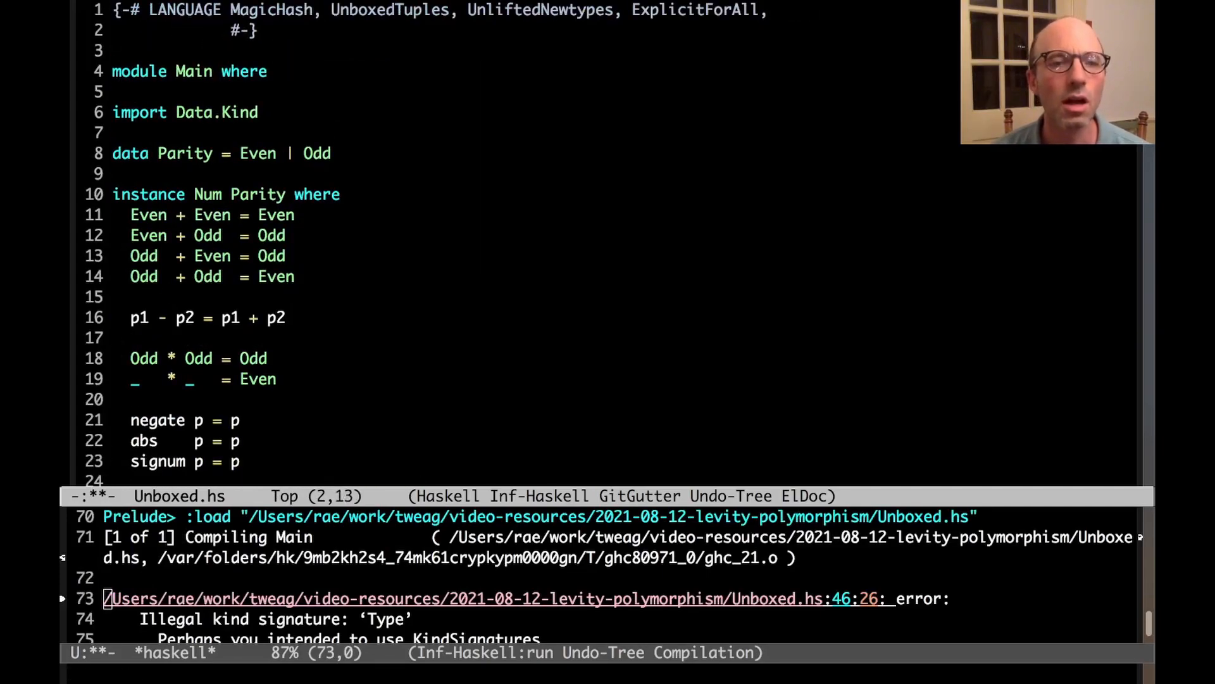
# Add KindSignatures to the LANGUAGE pragma and review GHCi's remaining type error on identity.
pyautogui.write('KindSign')
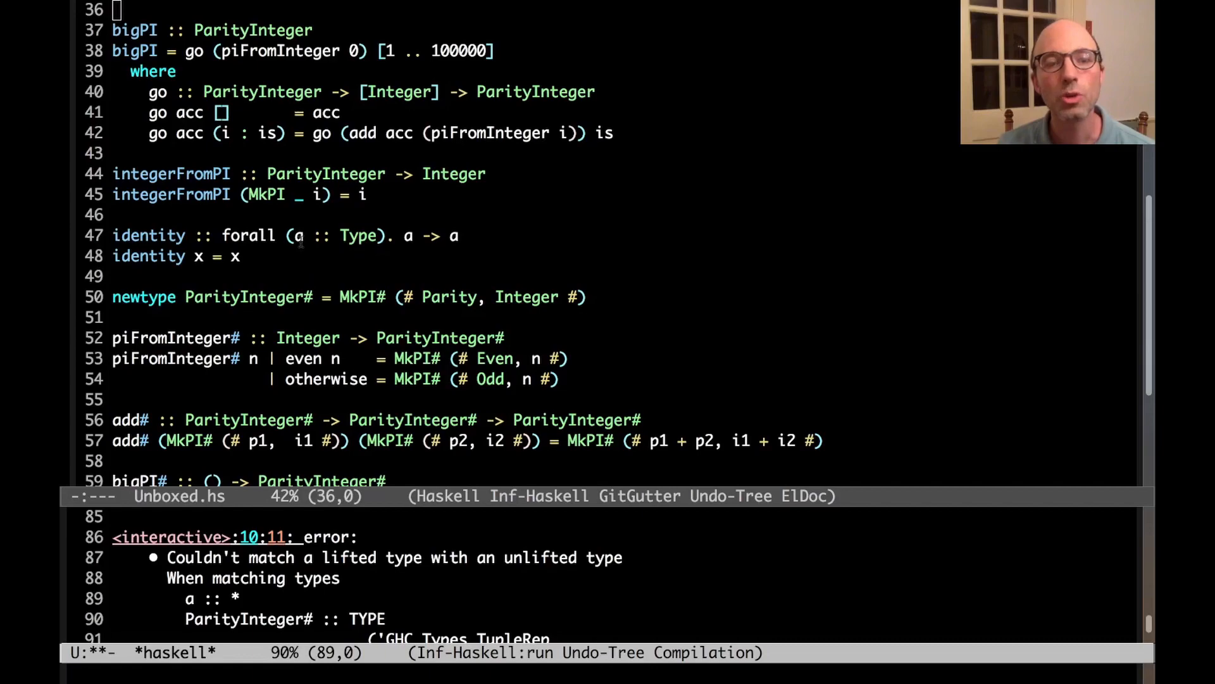
pyautogui.click(369, 235)
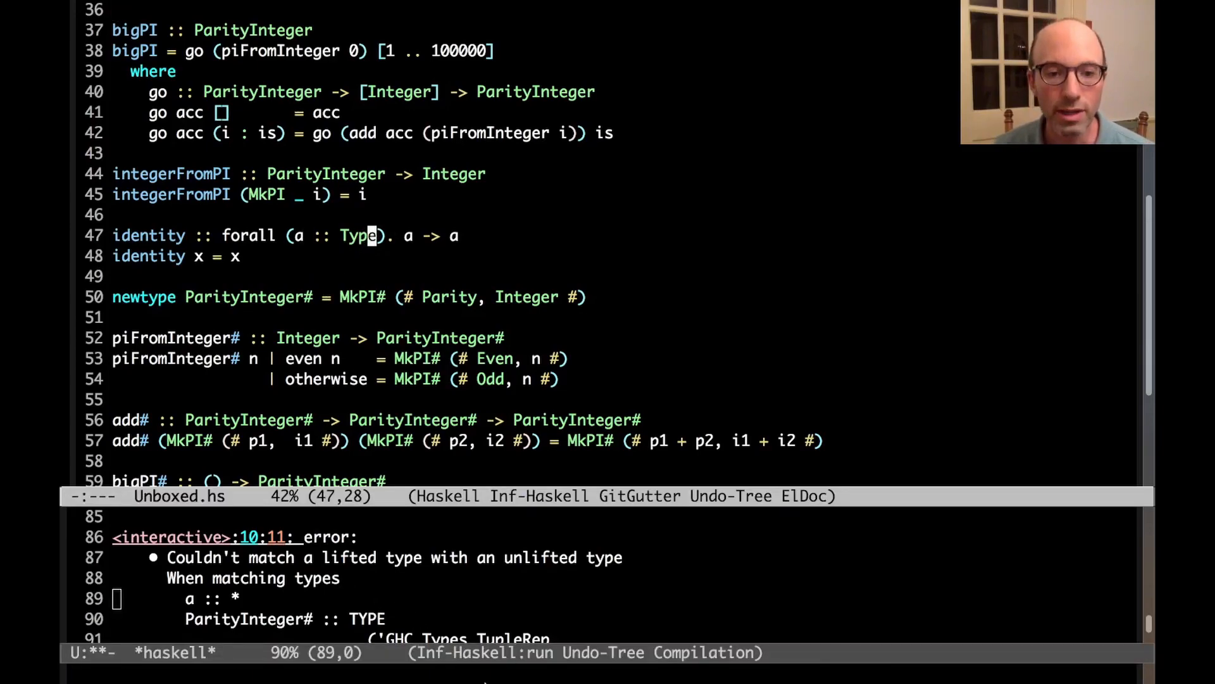
pyautogui.scroll(-3)
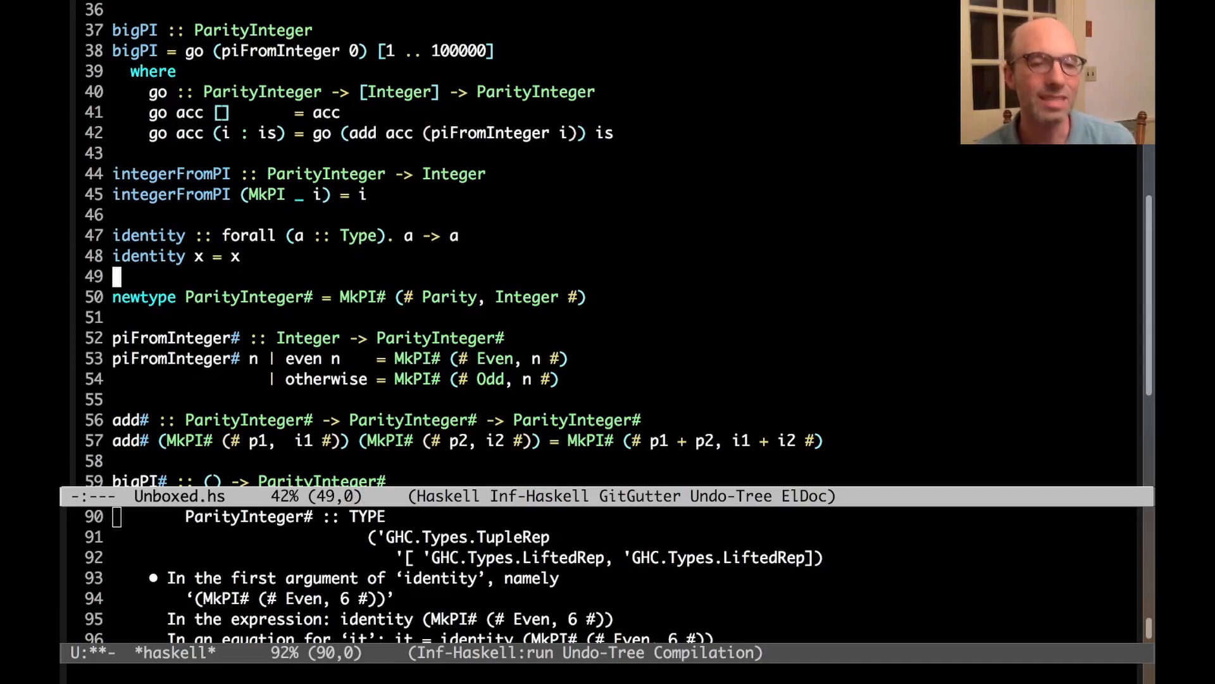
# Query GHCi for the kinds of Int, Bool, [Int] and ParityInteger#, the last being TYPE TupleRep.
pyautogui.doubleClick(359, 235)
pyautogui.write(':kind Par')
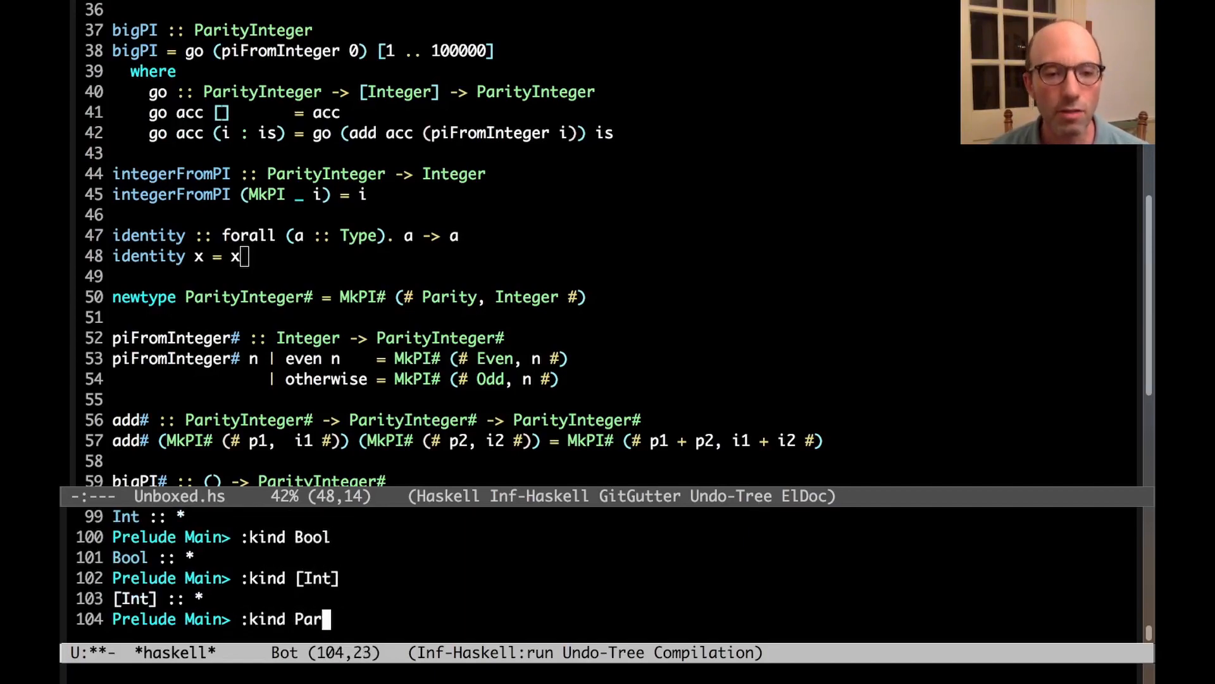
pyautogui.press('Return')
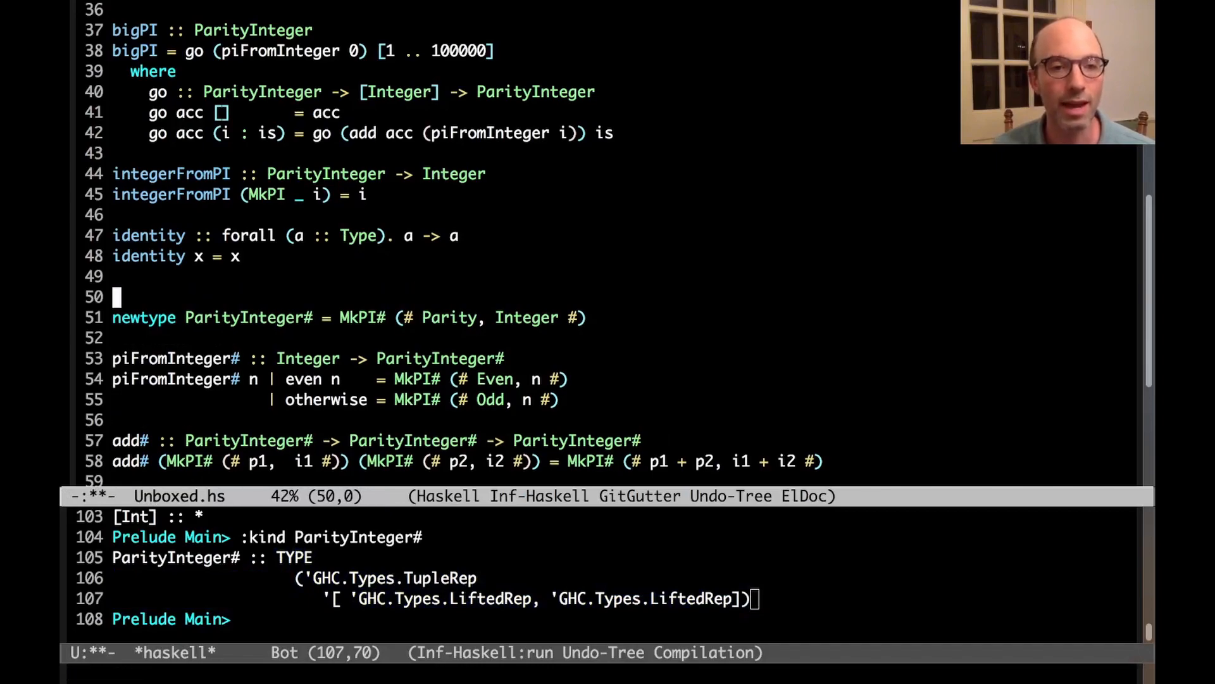
# Write 'type ParityInteger# :: TYPE (TupleRep [LiftedRep, LiftedRep])' above the newtype.
pyautogui.write('type')
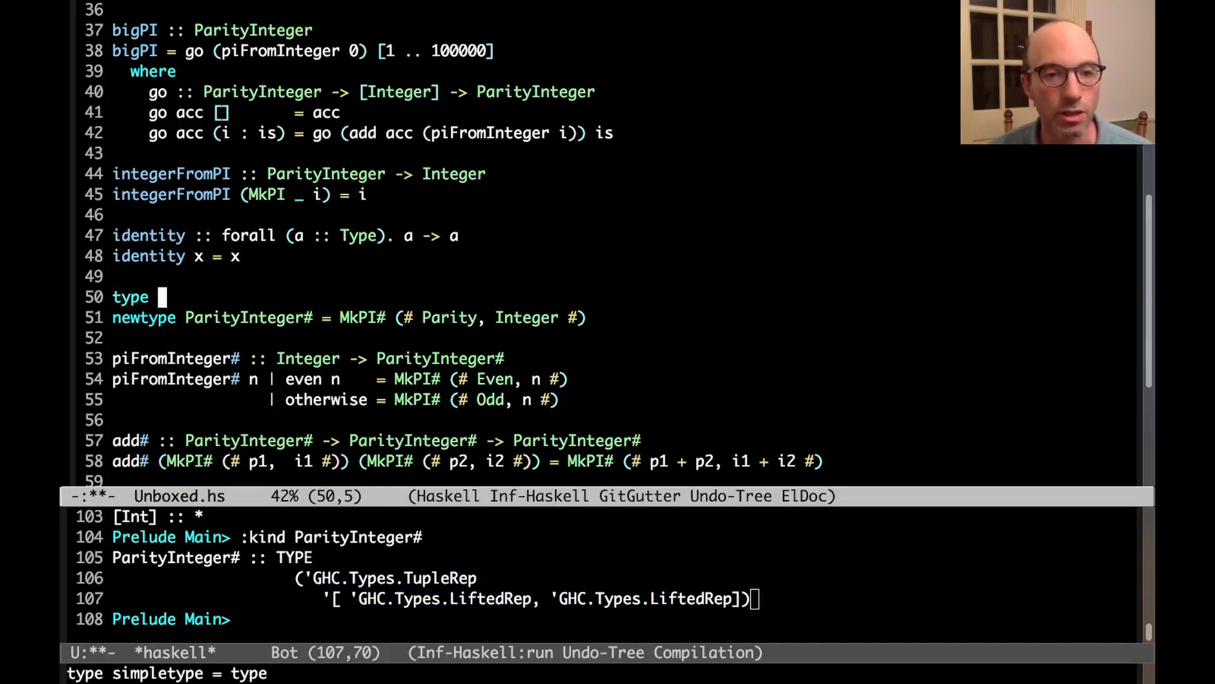
pyautogui.write('ParityI')
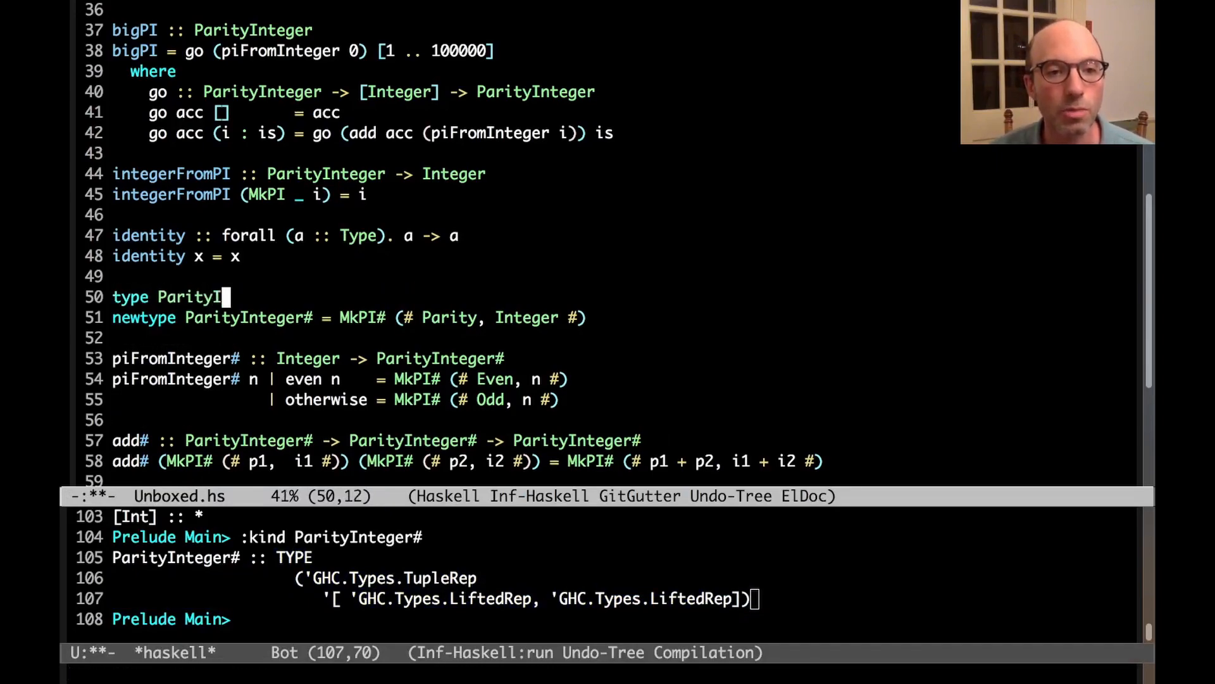
pyautogui.write('nteger# :: TYPE')
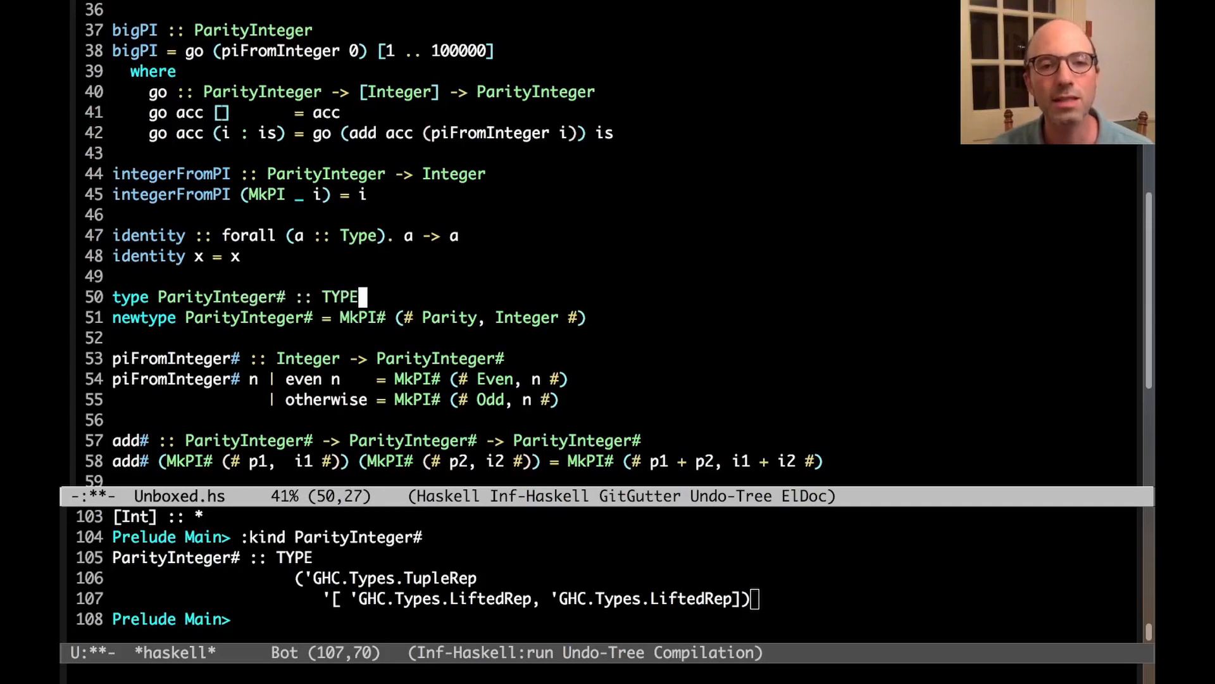
pyautogui.write('(Tuple')
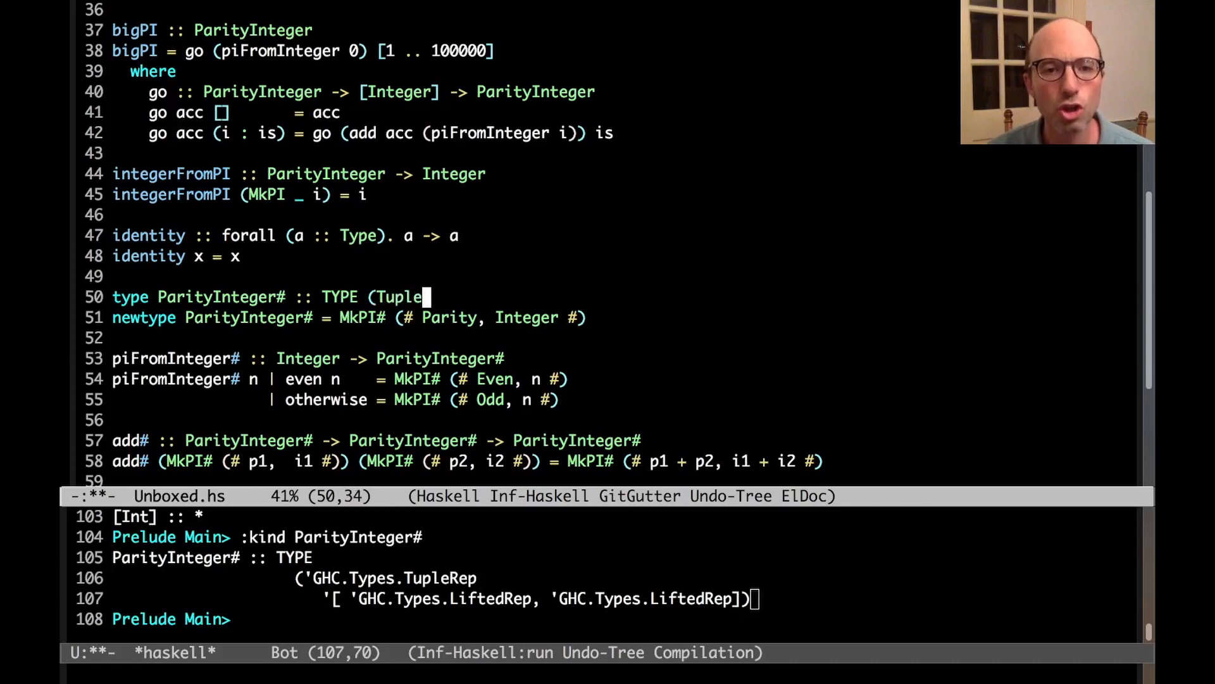
pyautogui.write('Rep [LiftedRe')
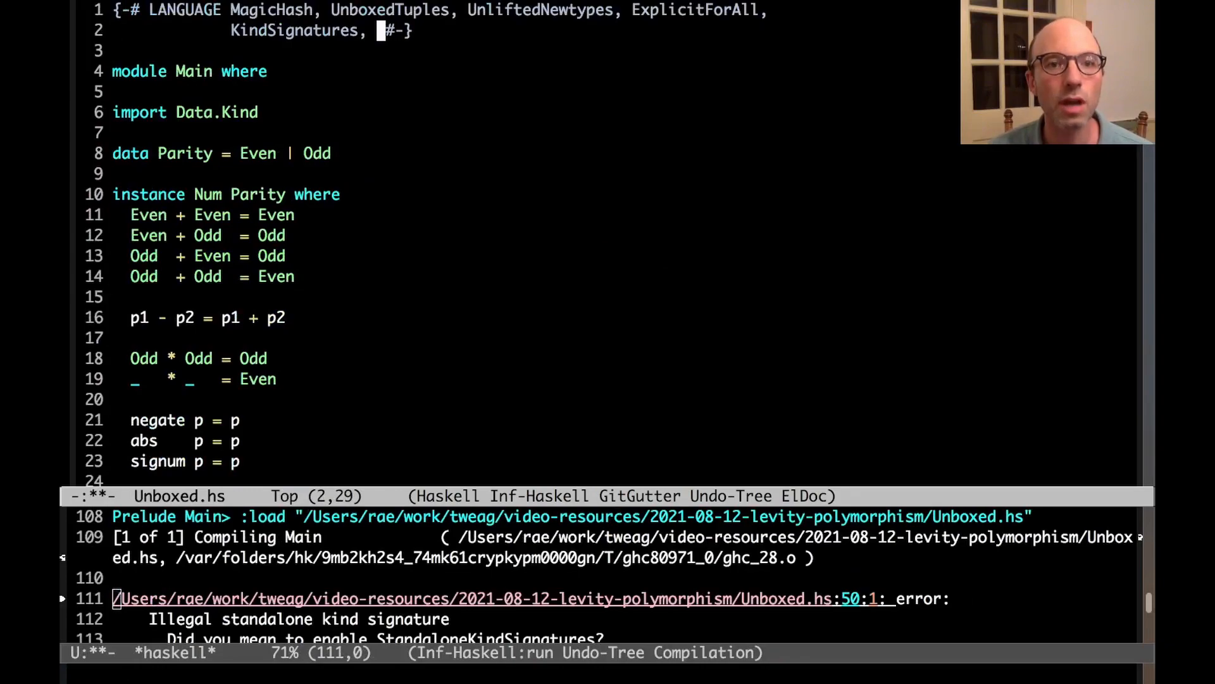
# Enable StandaloneKindSignatures, DataKinds and PolyKinds and import GHC.Exts so the module loads.
pyautogui.write('StandaloneKindSignatures')
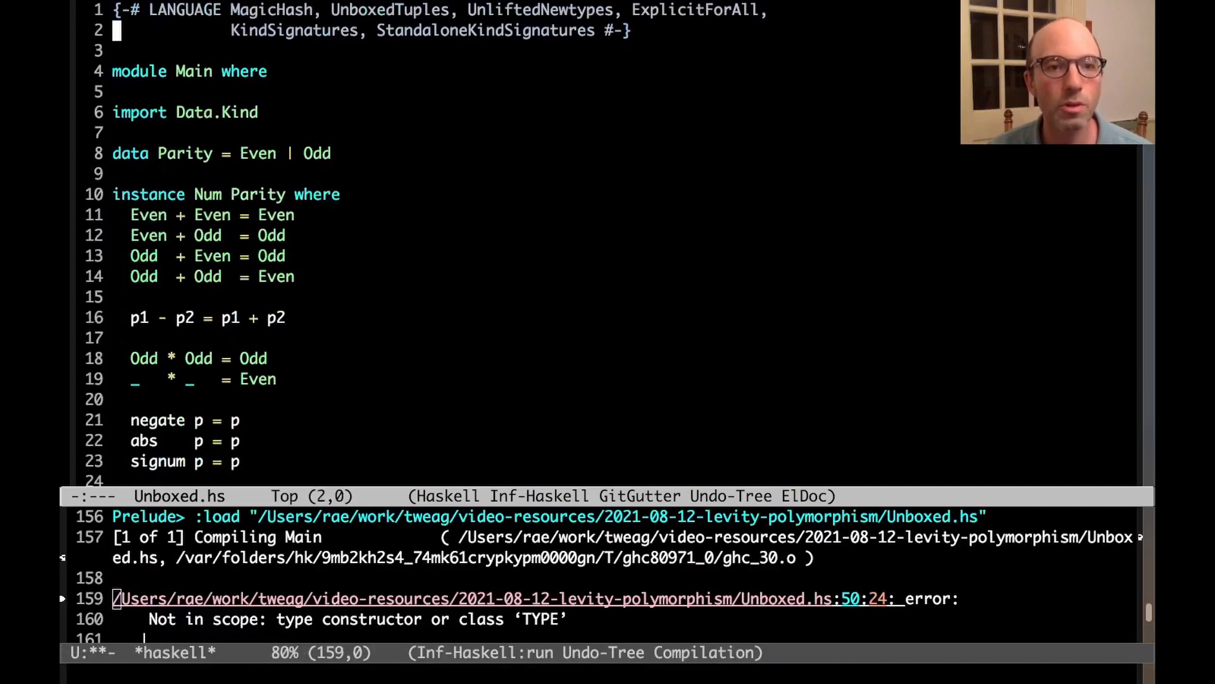
pyautogui.write('import GHC.Exts')
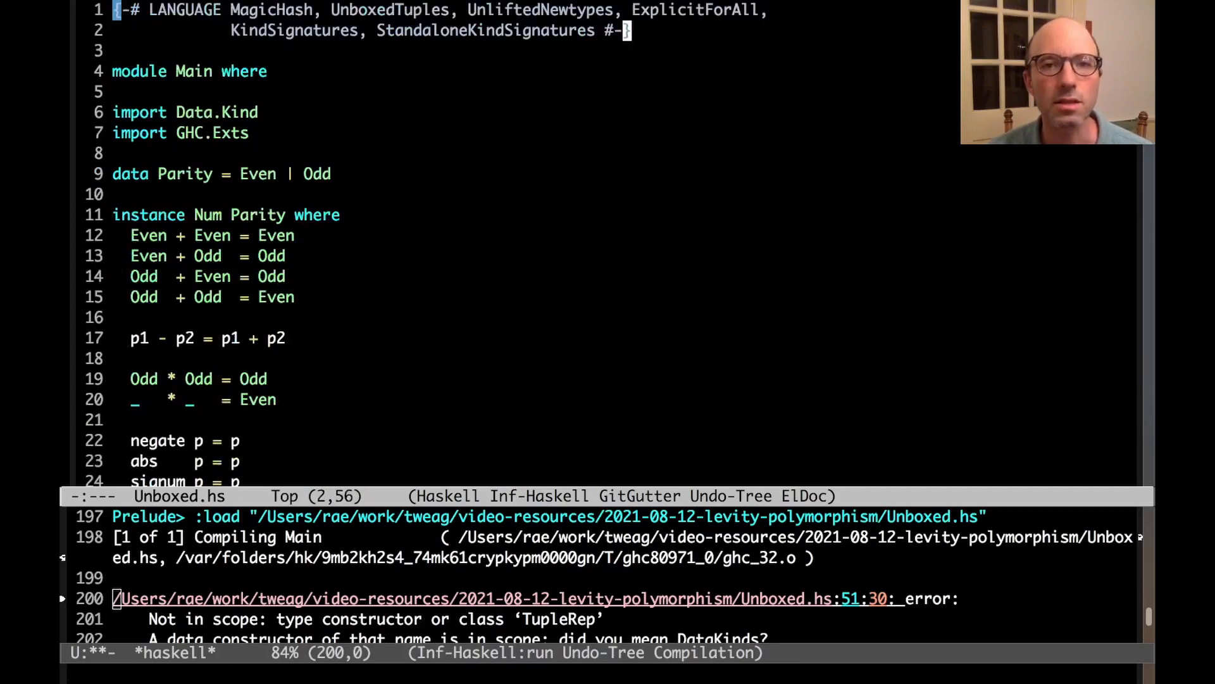
pyautogui.write(', DataKinds')
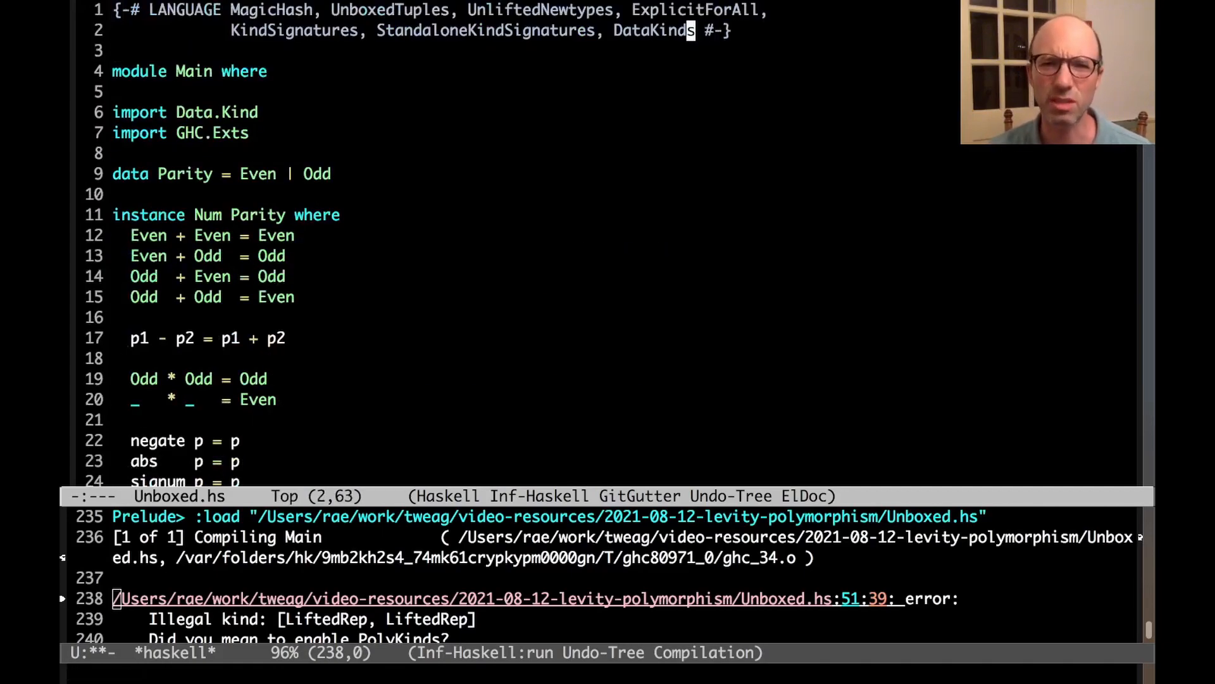
pyautogui.write(', PolyKinds')
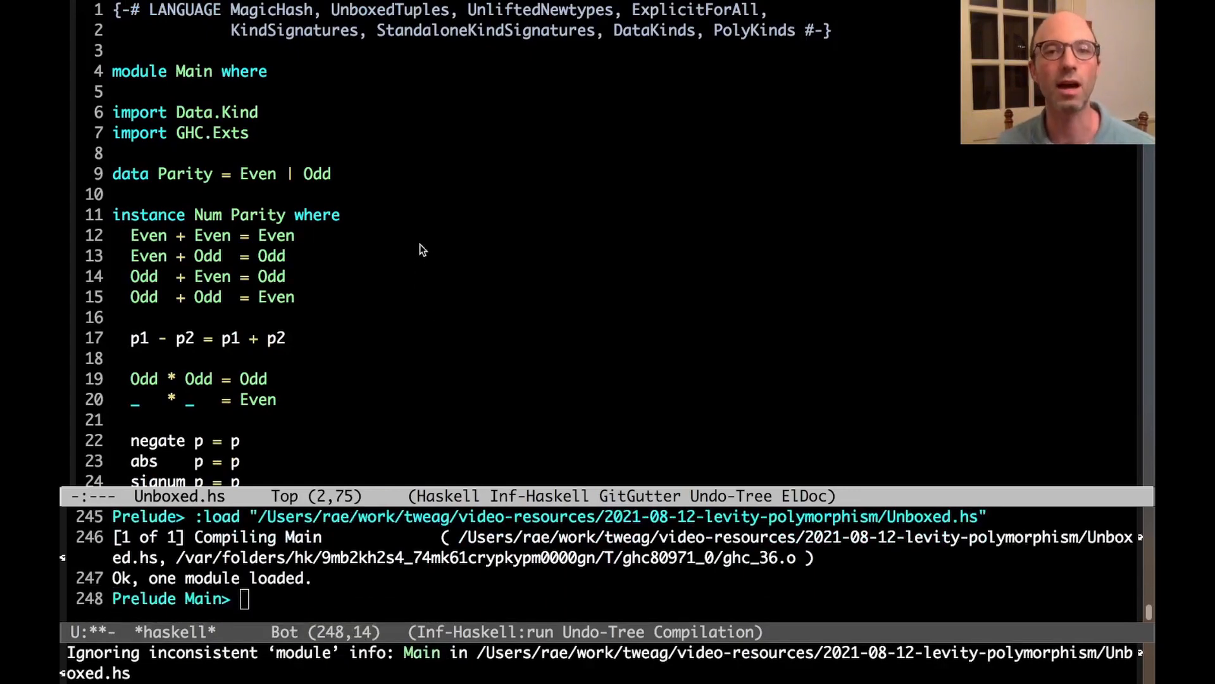
pyautogui.scroll(-3)
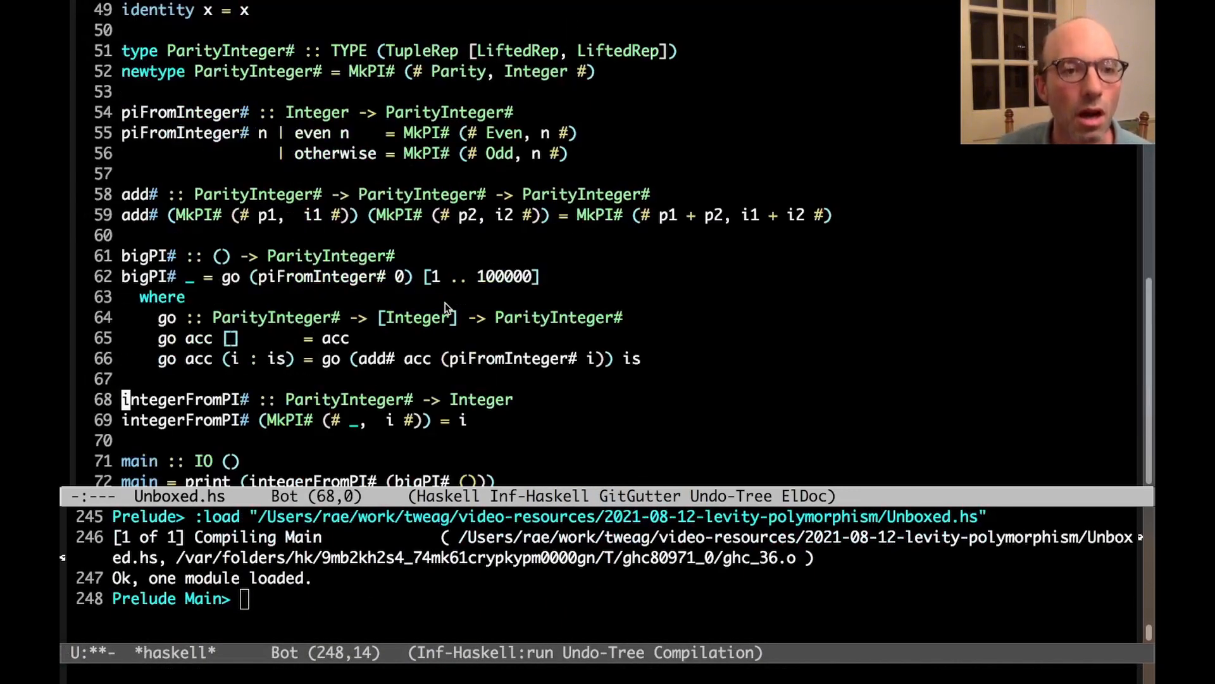
pyautogui.scroll(3)
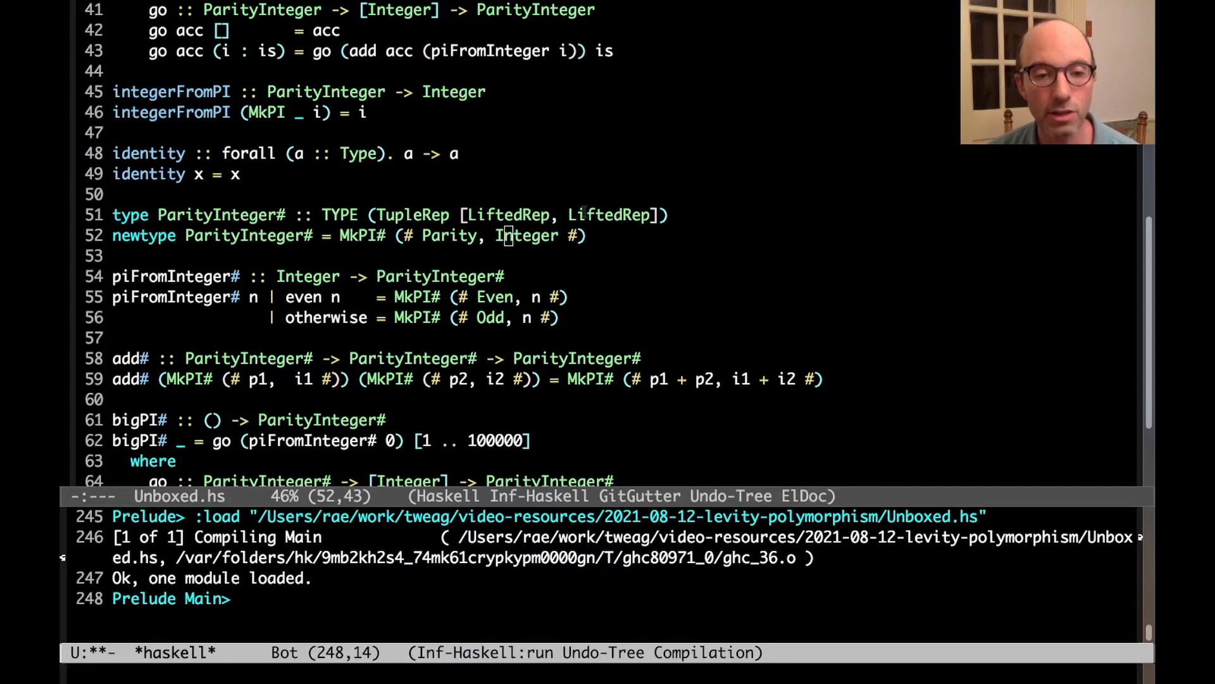
# Import GHC.Exts in GHCi and query :kind Int#, reported as TYPE 'IntRep.
pyautogui.write(':kind')
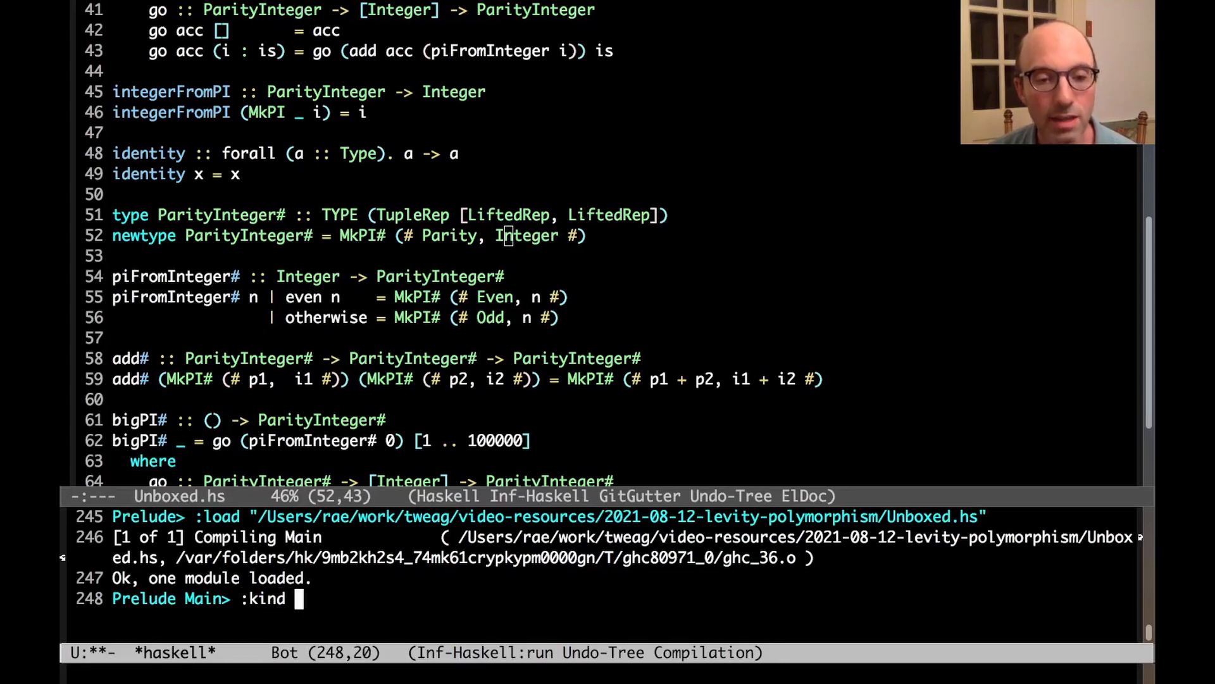
pyautogui.press('Return')
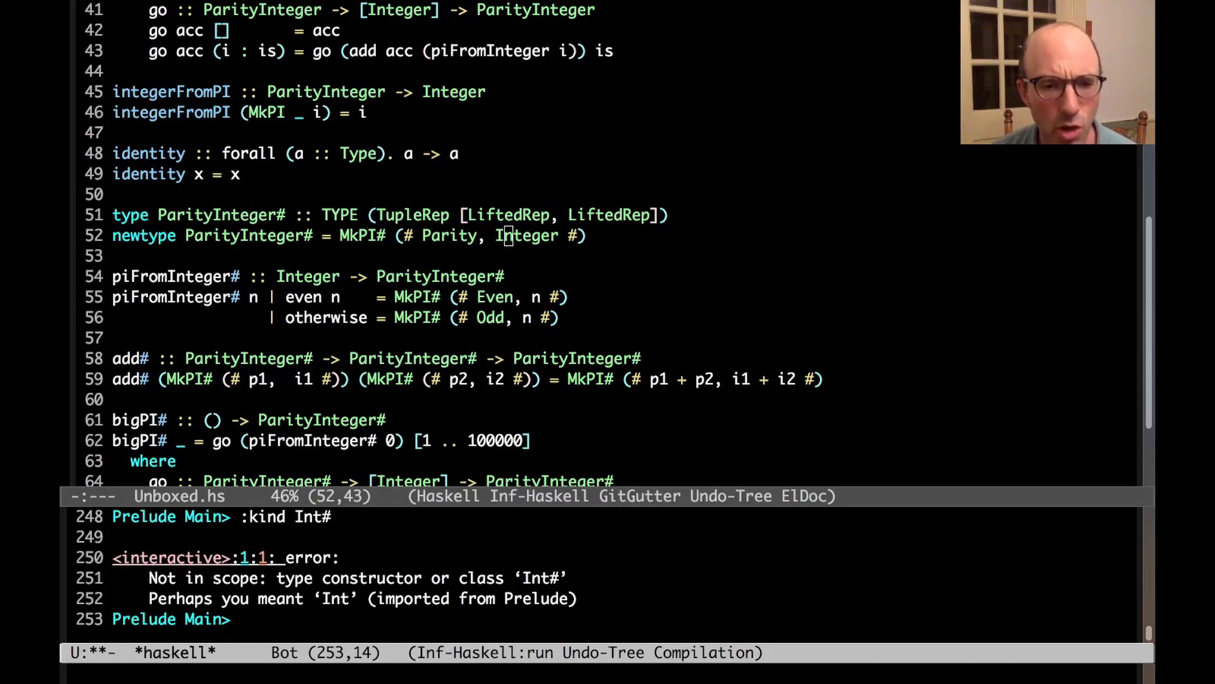
pyautogui.write('import GHC.Exts')
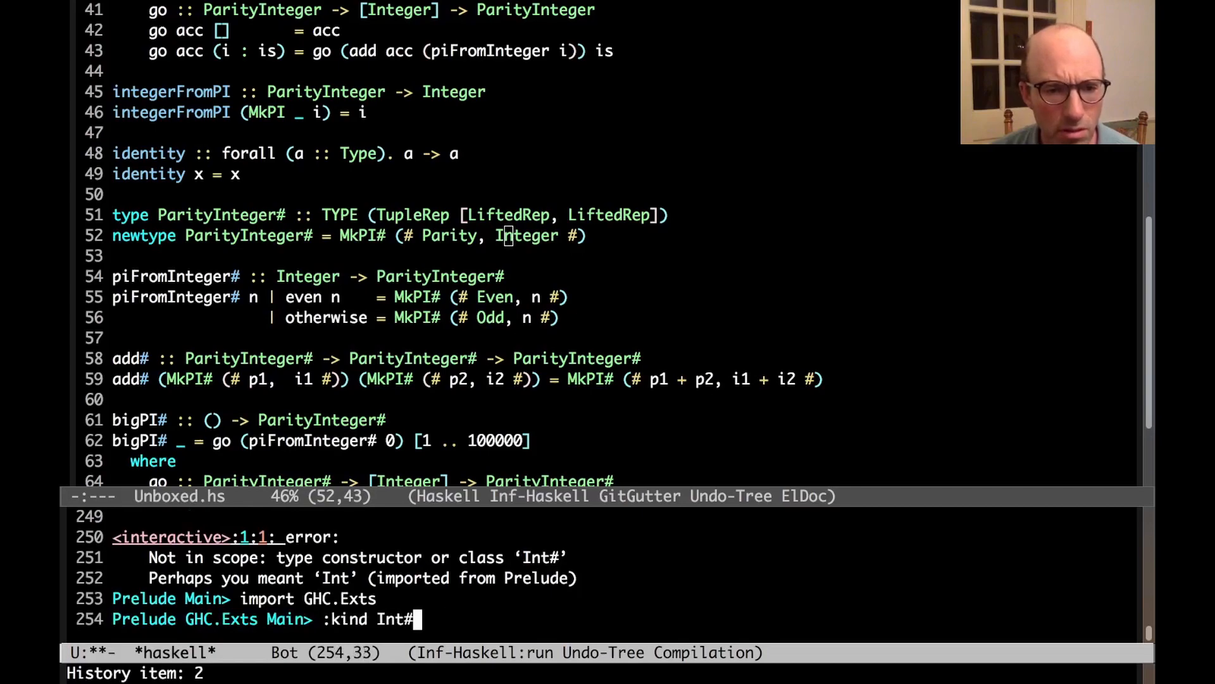
pyautogui.press('Return')
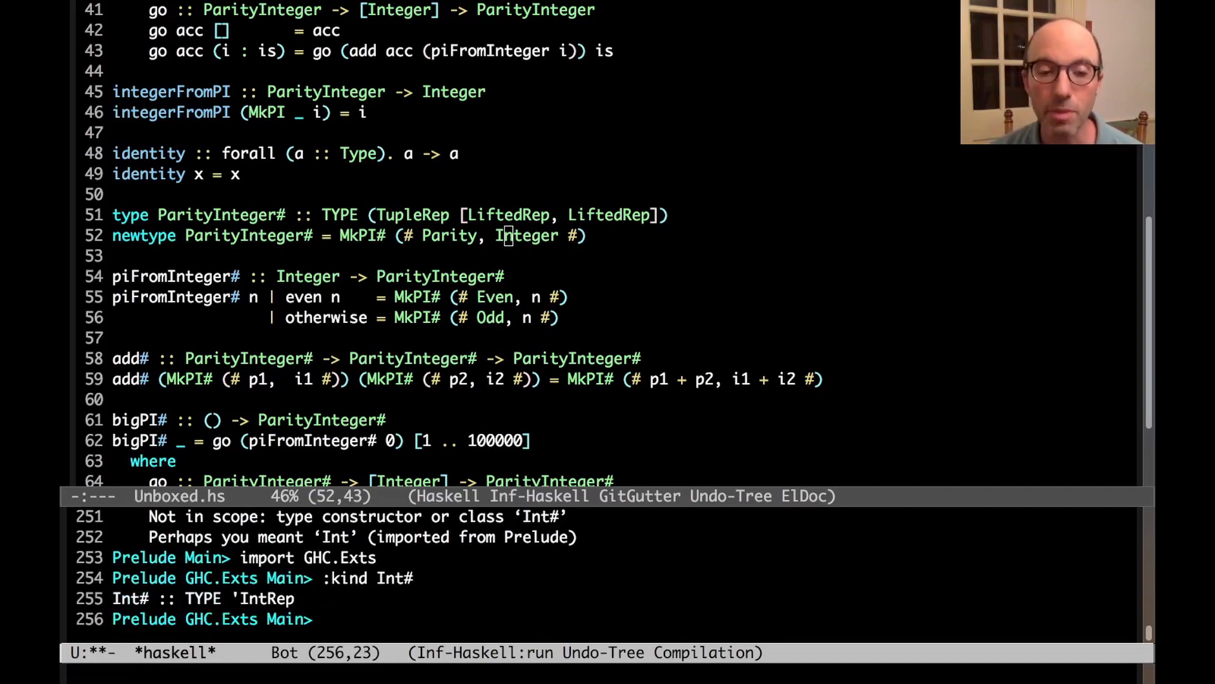
pyautogui.moveTo(517, 192)
pyautogui.write(':kind Int')
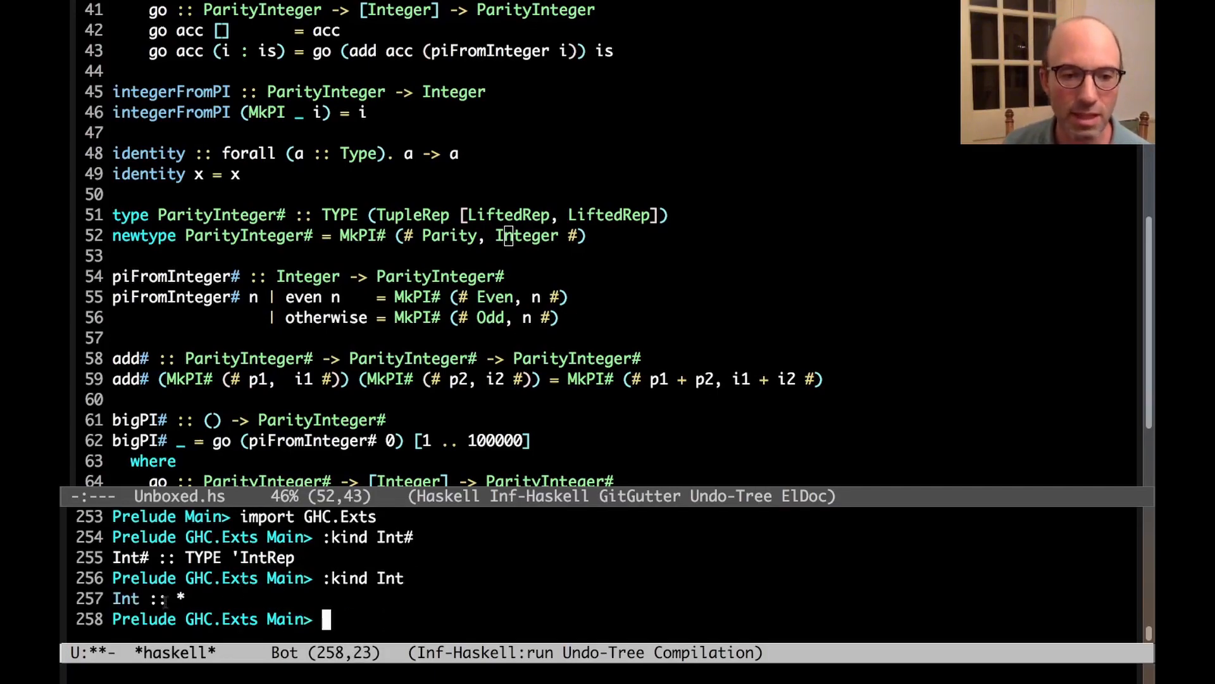
# Import Data.Kind, run :info Type, and set -fprint-explicit-runtime-reps in GHCi.
pyautogui.click(179, 598)
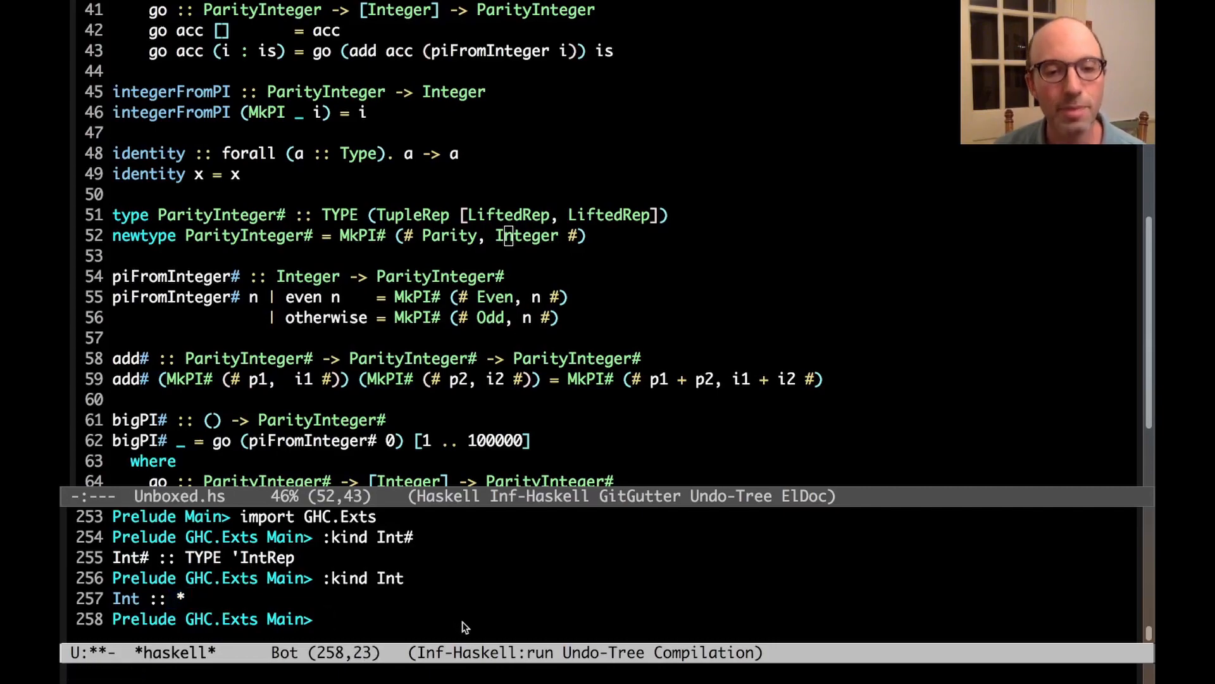
pyautogui.press('Return')
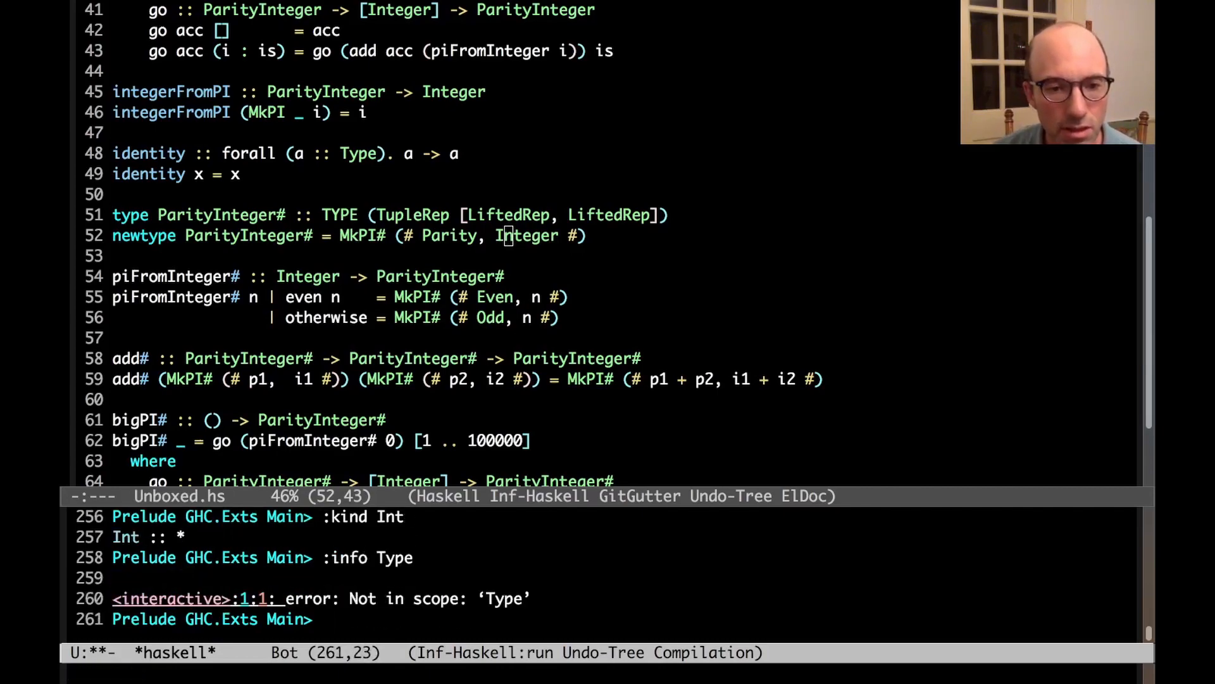
pyautogui.write('import Data.Kind')
pyautogui.write(':info Type')
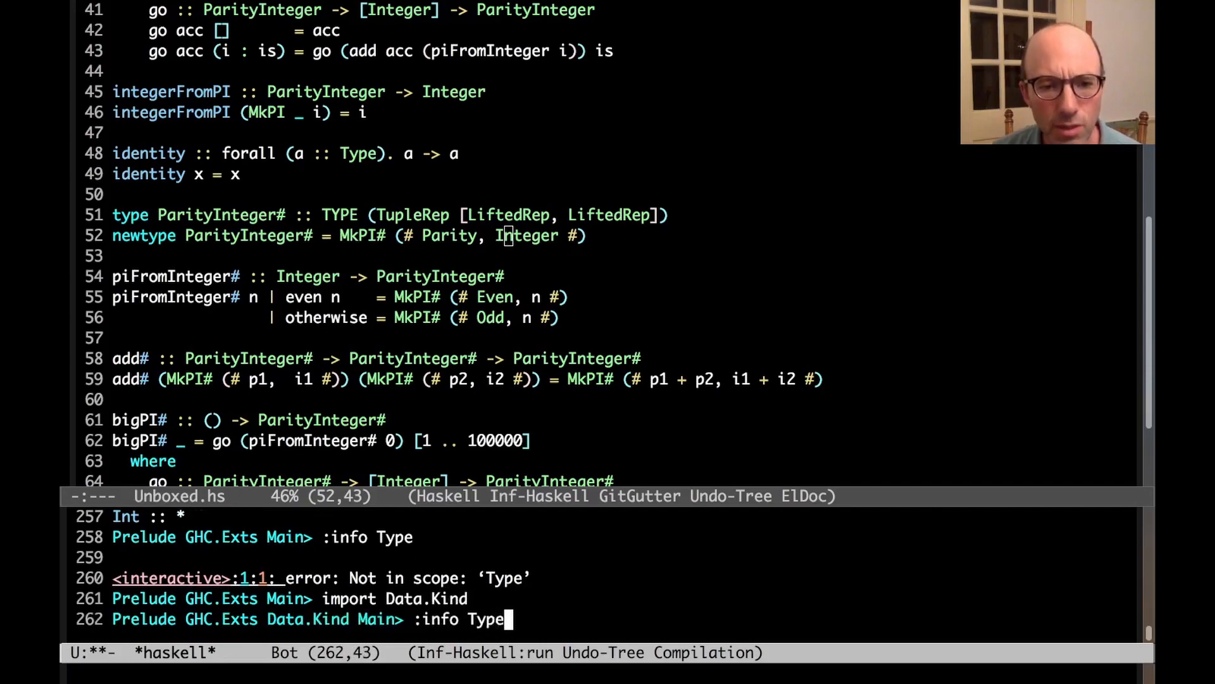
pyautogui.press('Return')
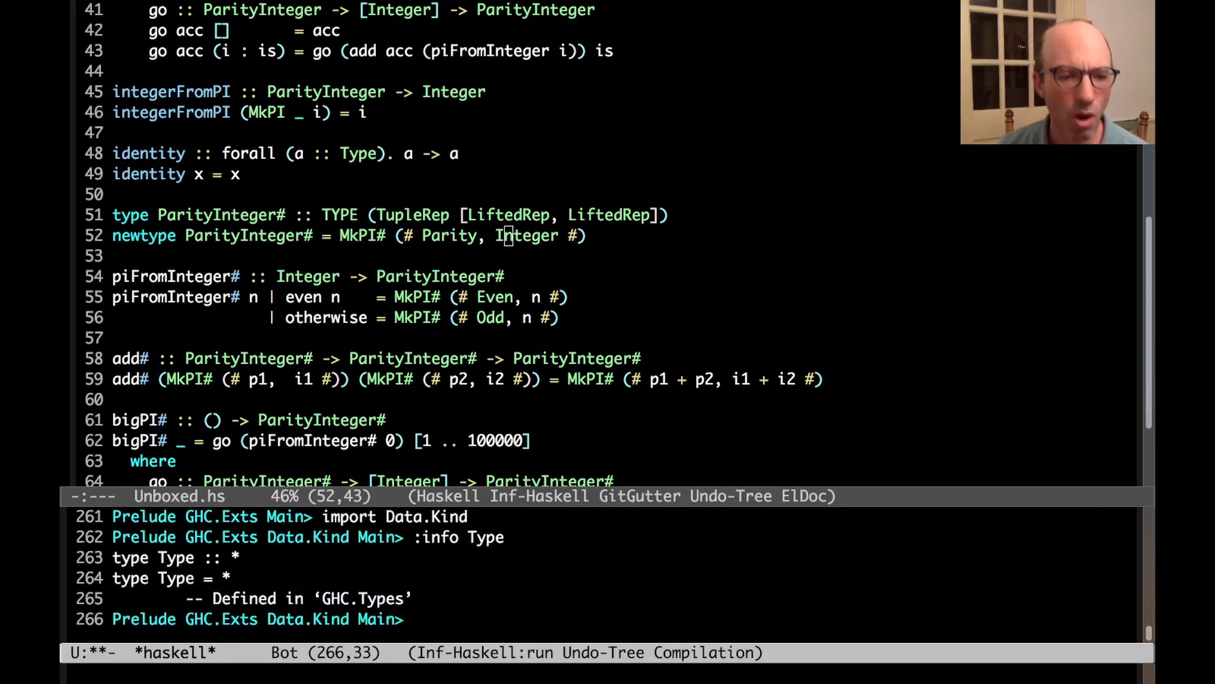
pyautogui.write(':set')
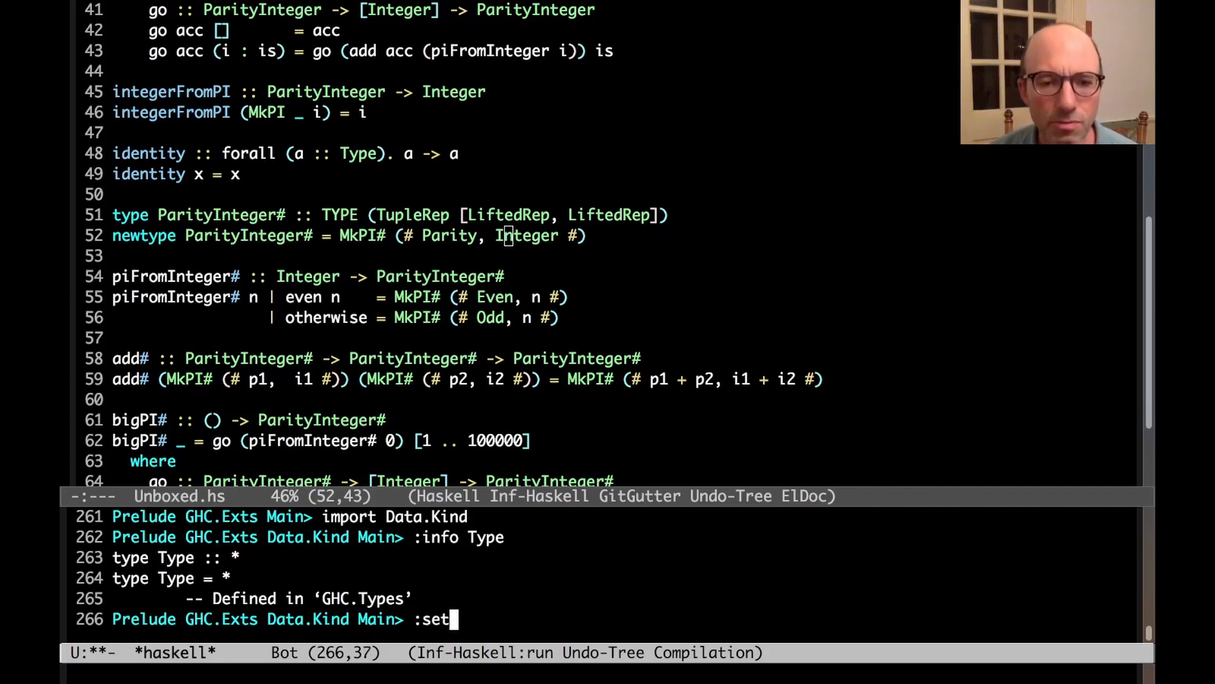
pyautogui.write('-fprint-explicit-runtime-rep')
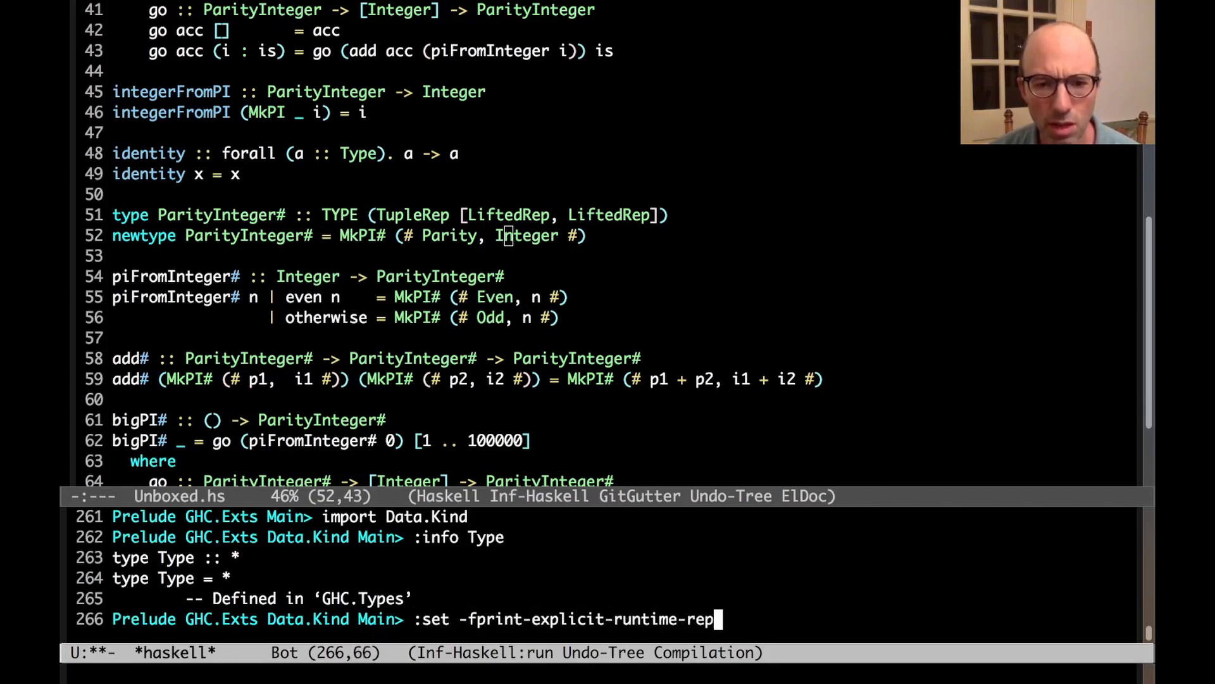
pyautogui.press('Return')
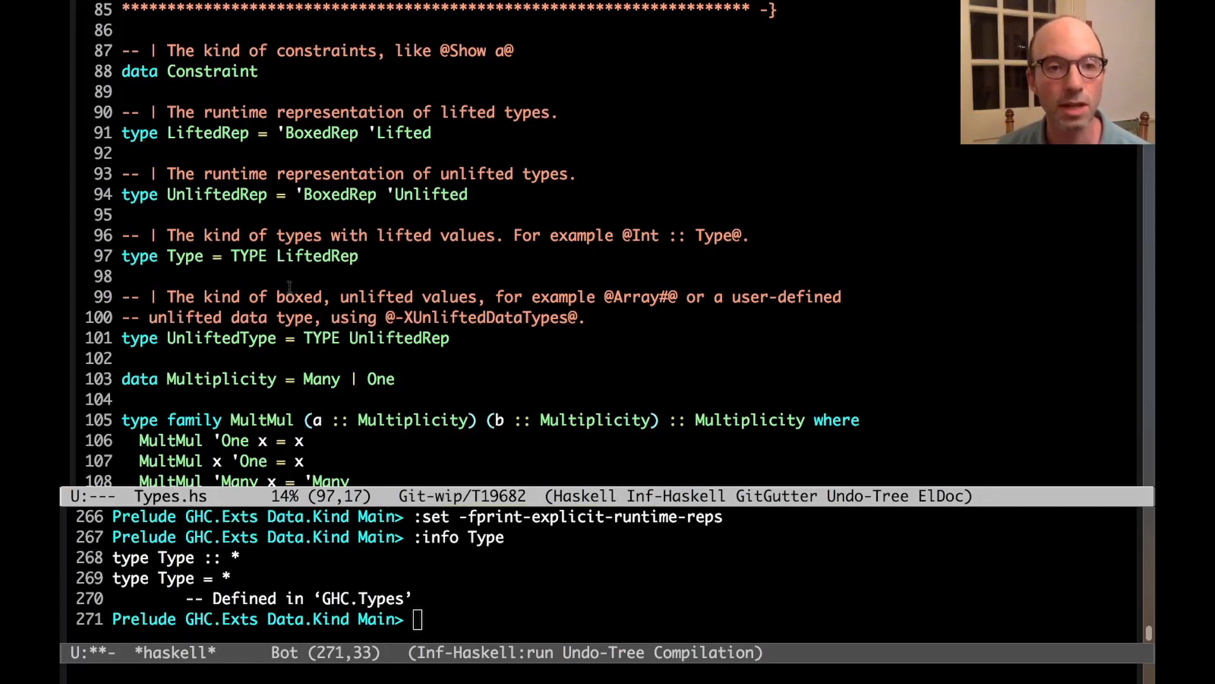
# Scroll Types.hs around the definitions of Type, UnliftedType, Symbol and Any.
pyautogui.scroll(-3)
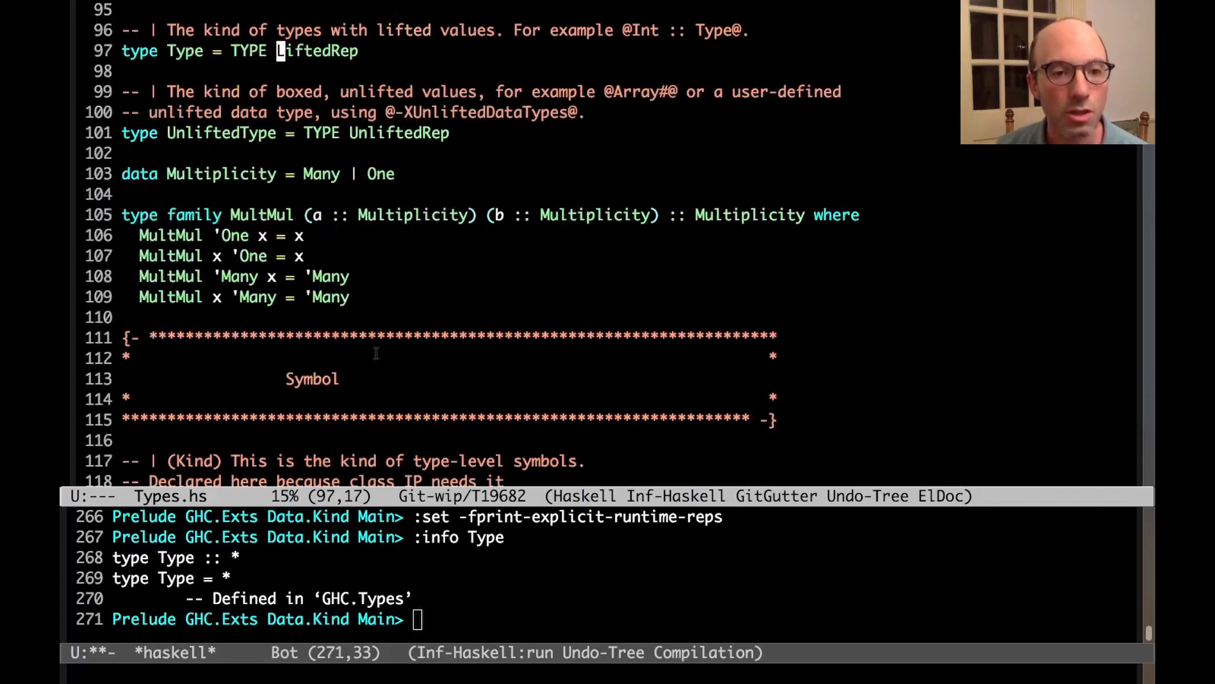
pyautogui.scroll(-3)
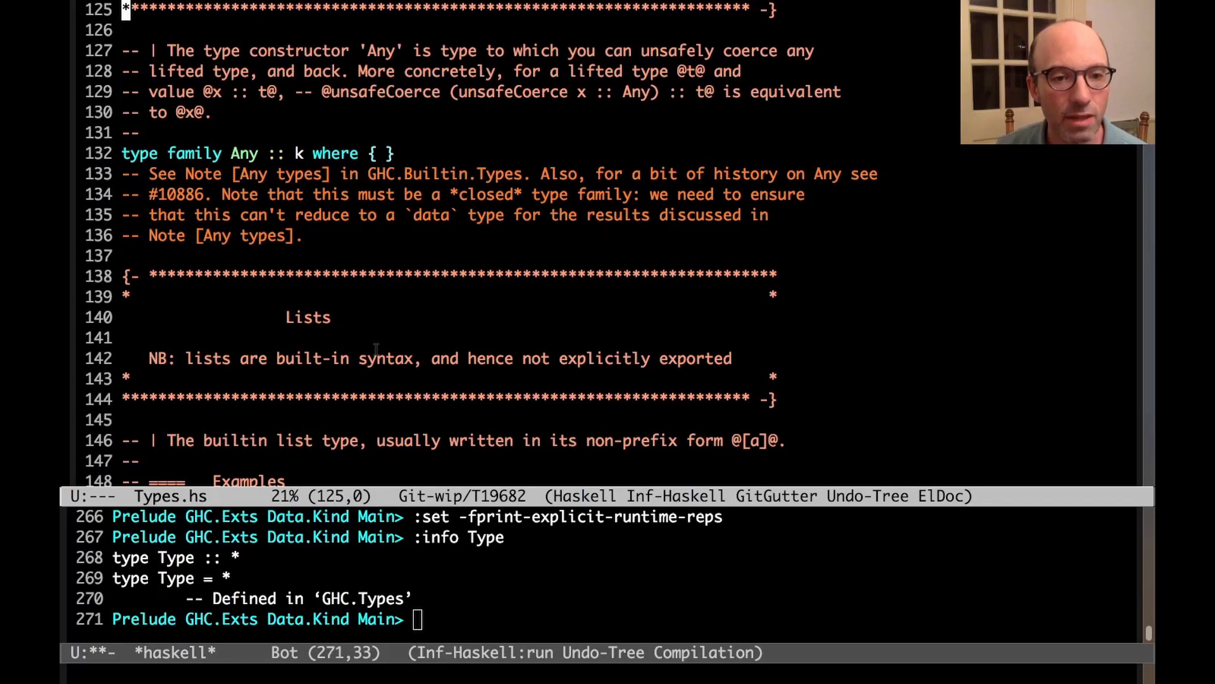
pyautogui.scroll(3)
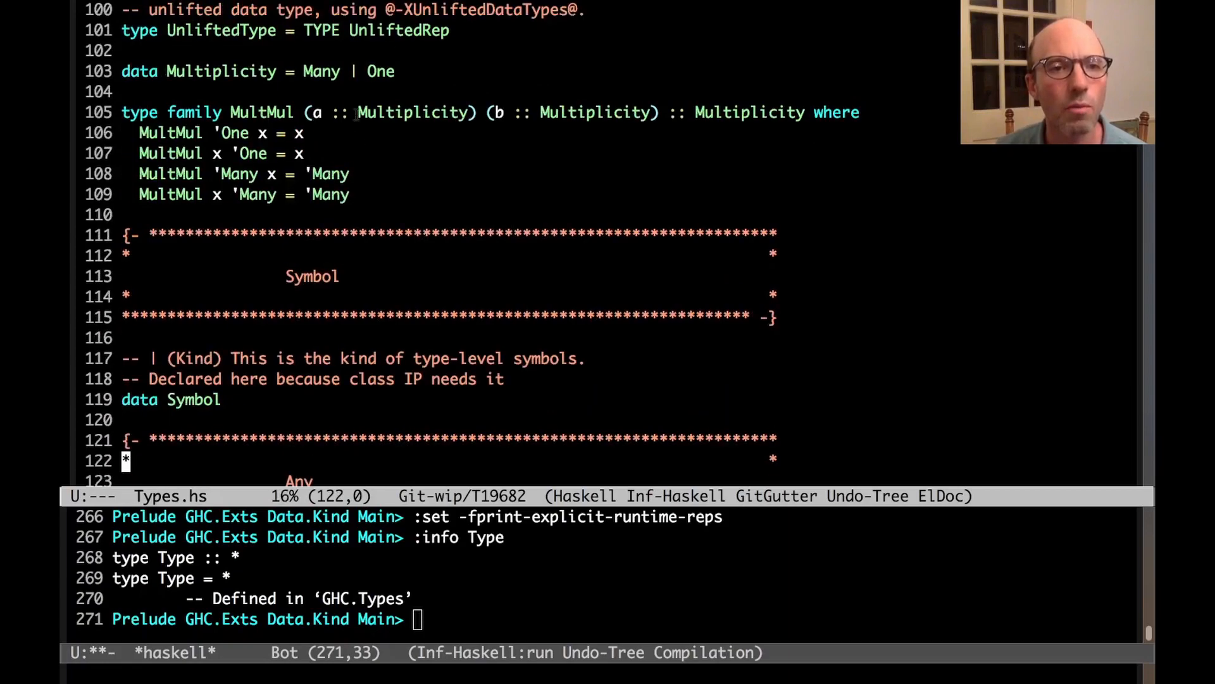
pyautogui.scroll(3)
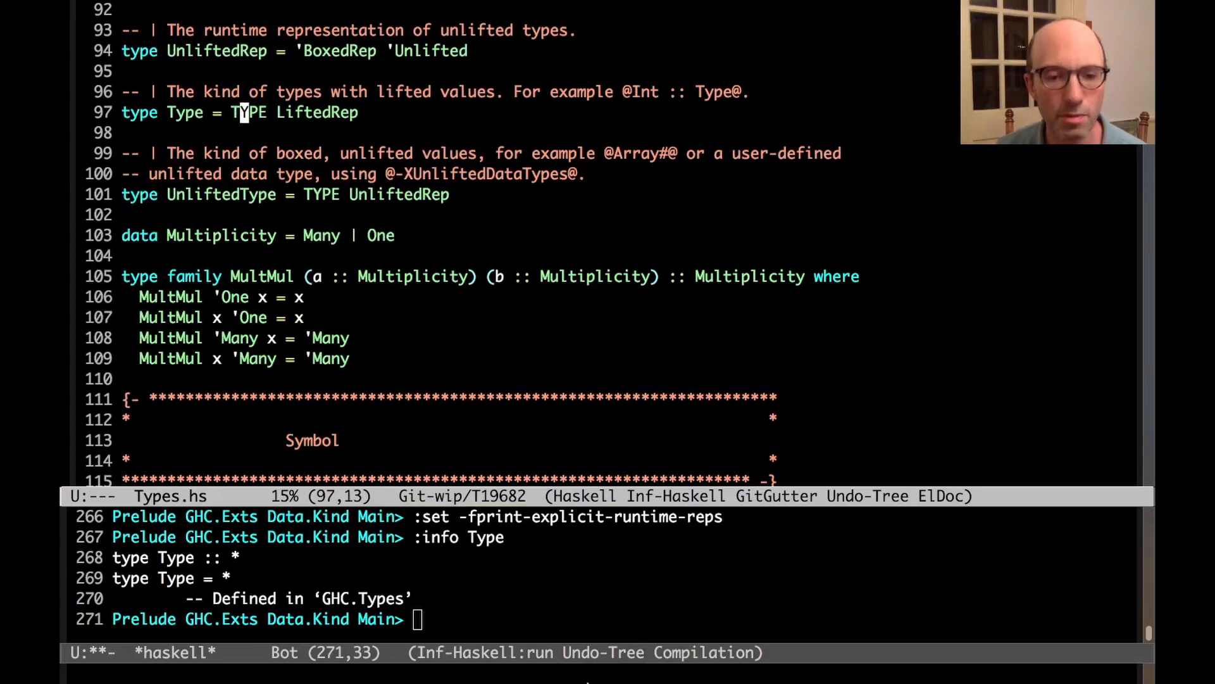
# Query :kind TYPE in GHCi, which reports RuntimeRep -> *.
pyautogui.write(':kind TYPE')
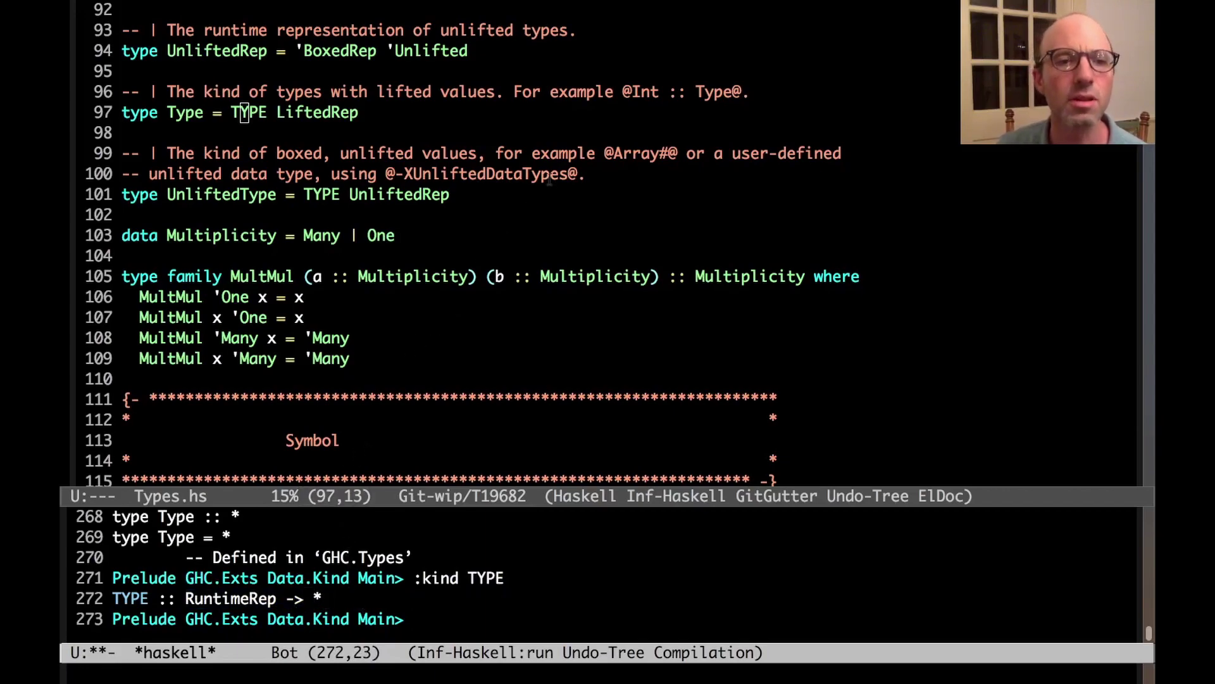
pyautogui.moveTo(402, 214)
pyautogui.write('R')
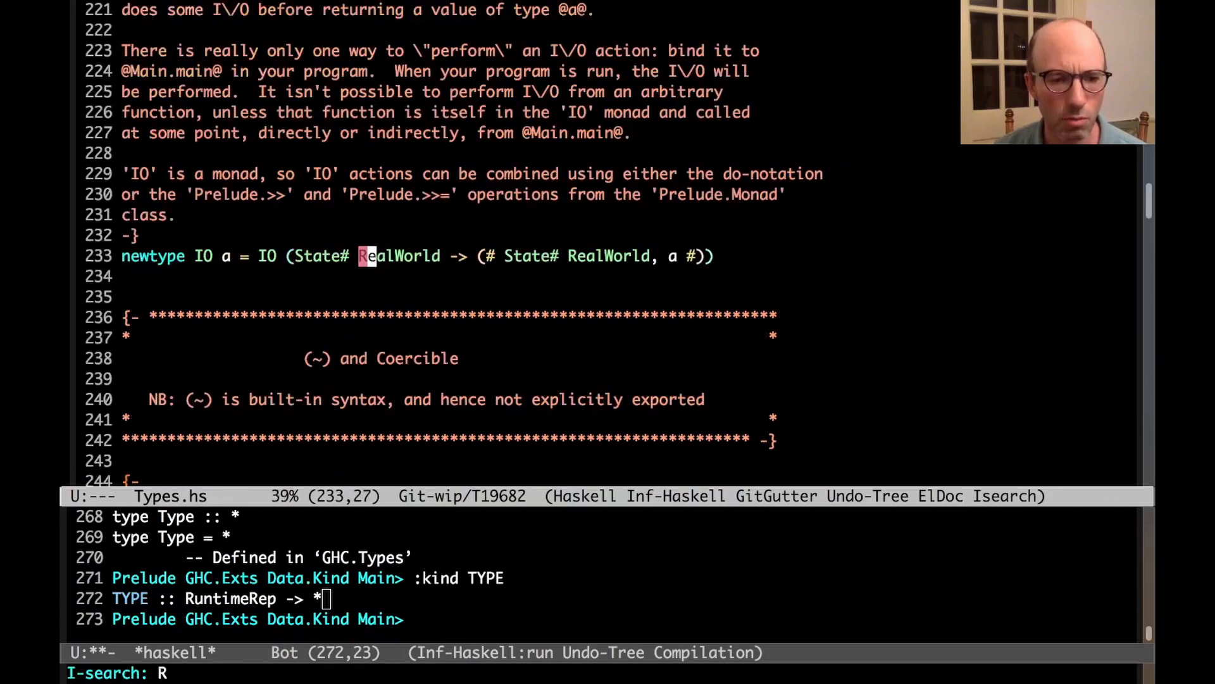
# Search Types.hs for RuntimeRep, then for LiftedRep to check its definition.
pyautogui.write('untime')
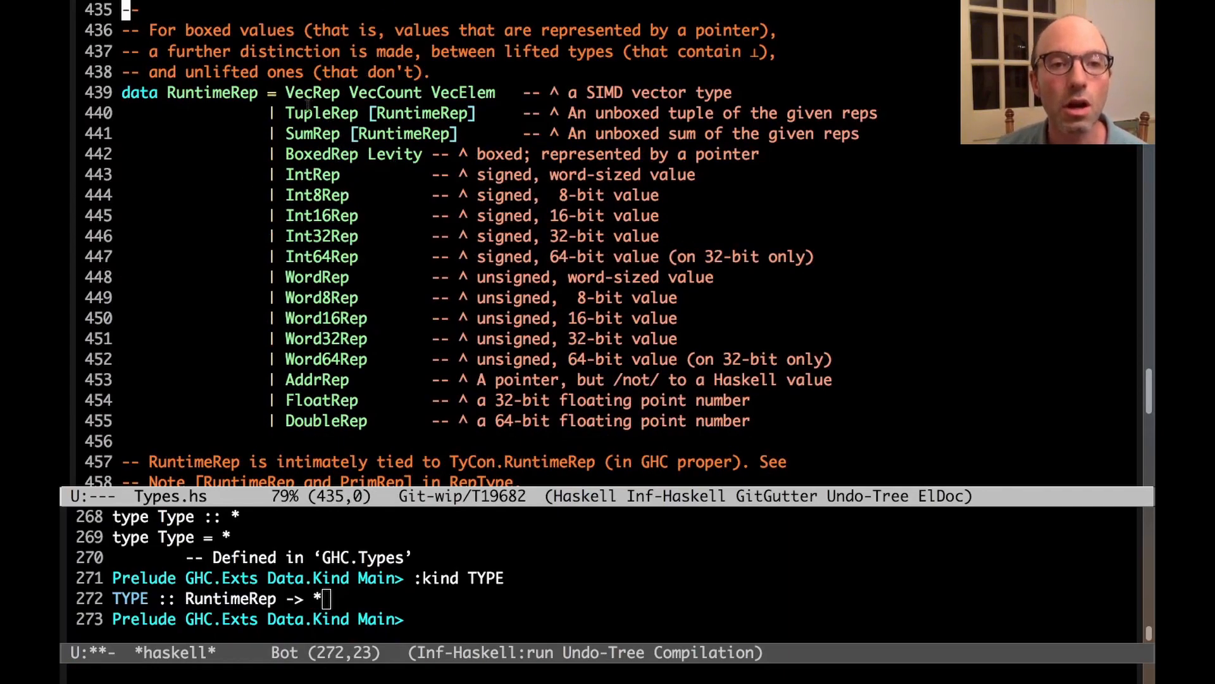
pyautogui.doubleClick(321, 153)
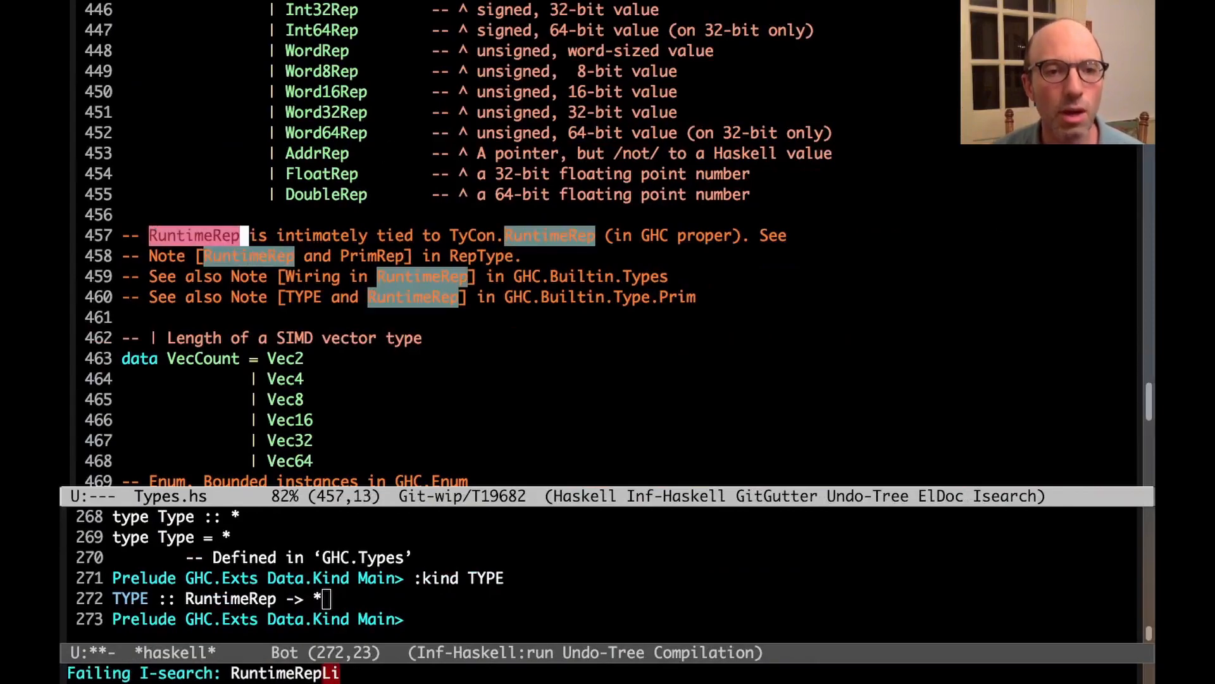
pyautogui.write('Lifted')
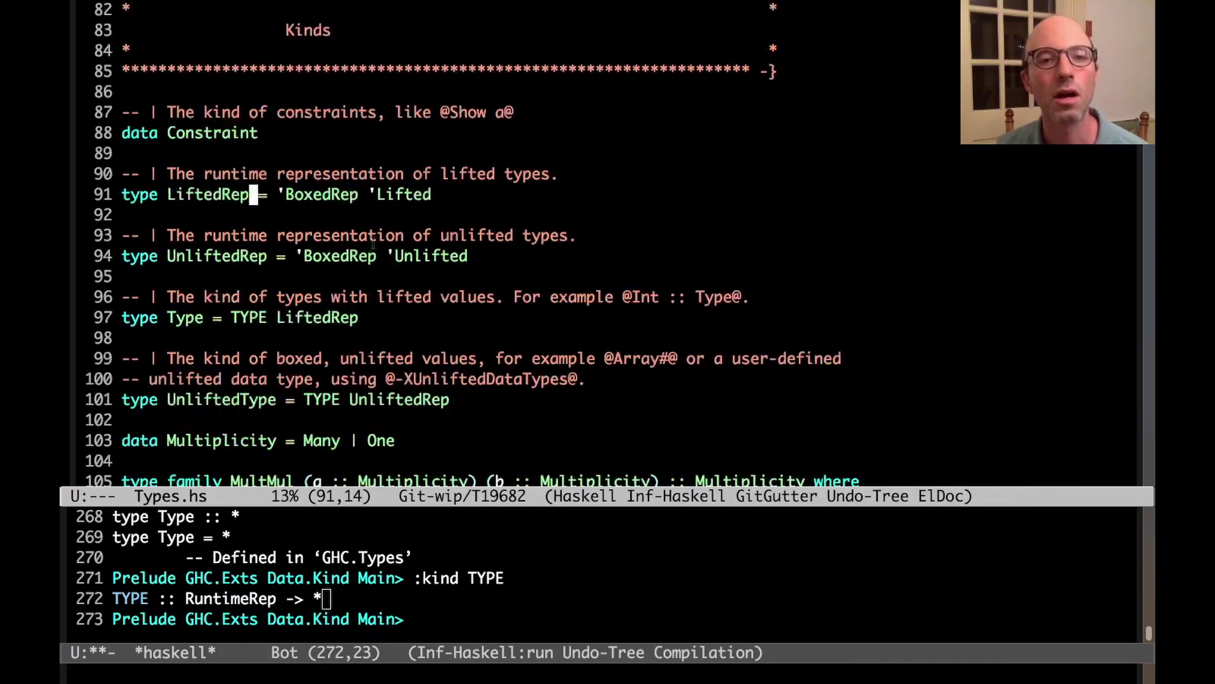
# Scroll to the data RuntimeRep representation list and set the mark at VecRep.
pyautogui.scroll(-3)
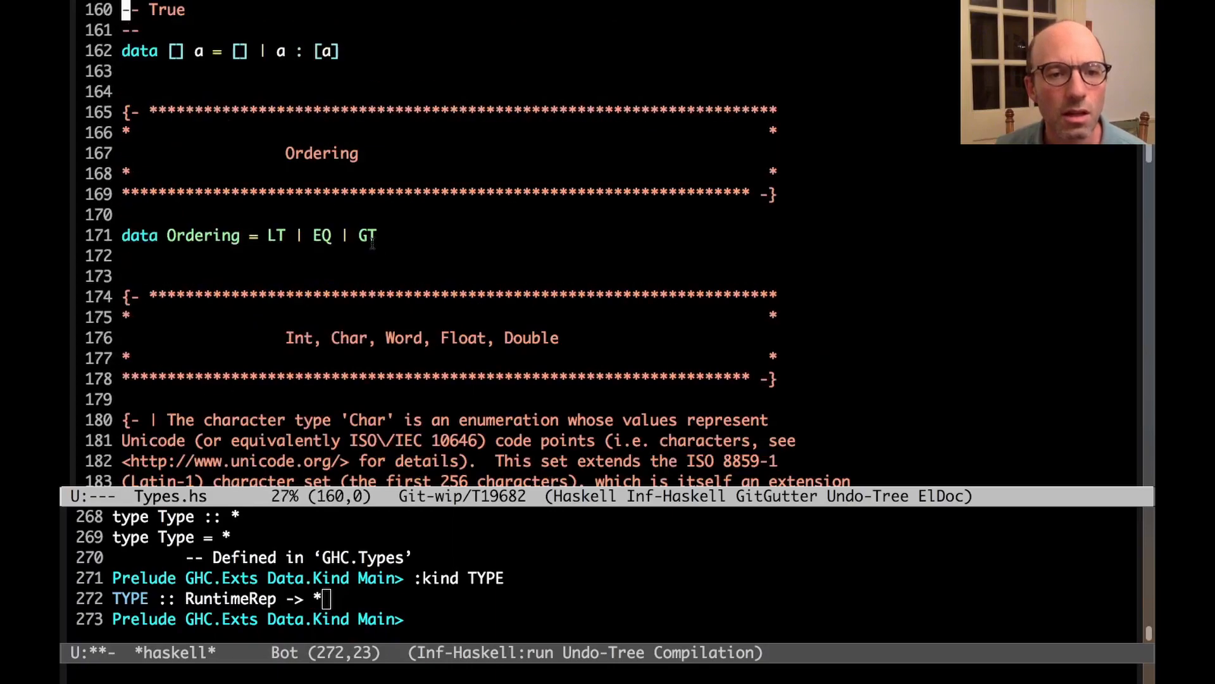
pyautogui.scroll(-3)
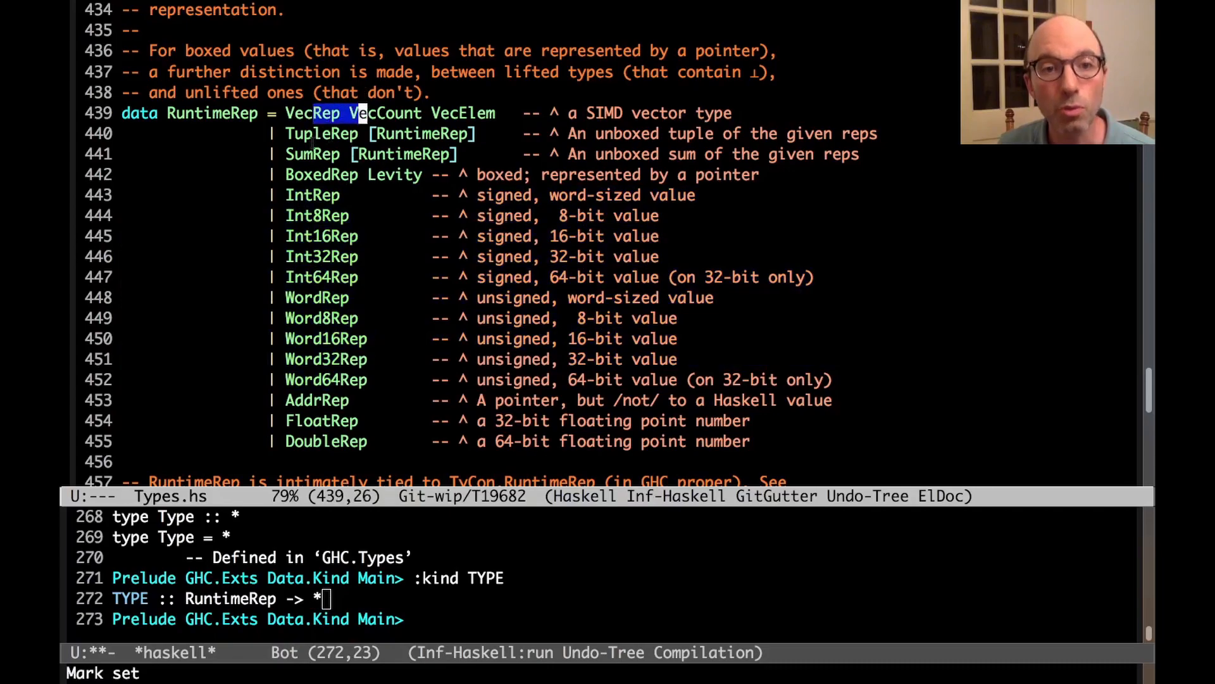
pyautogui.press('left')
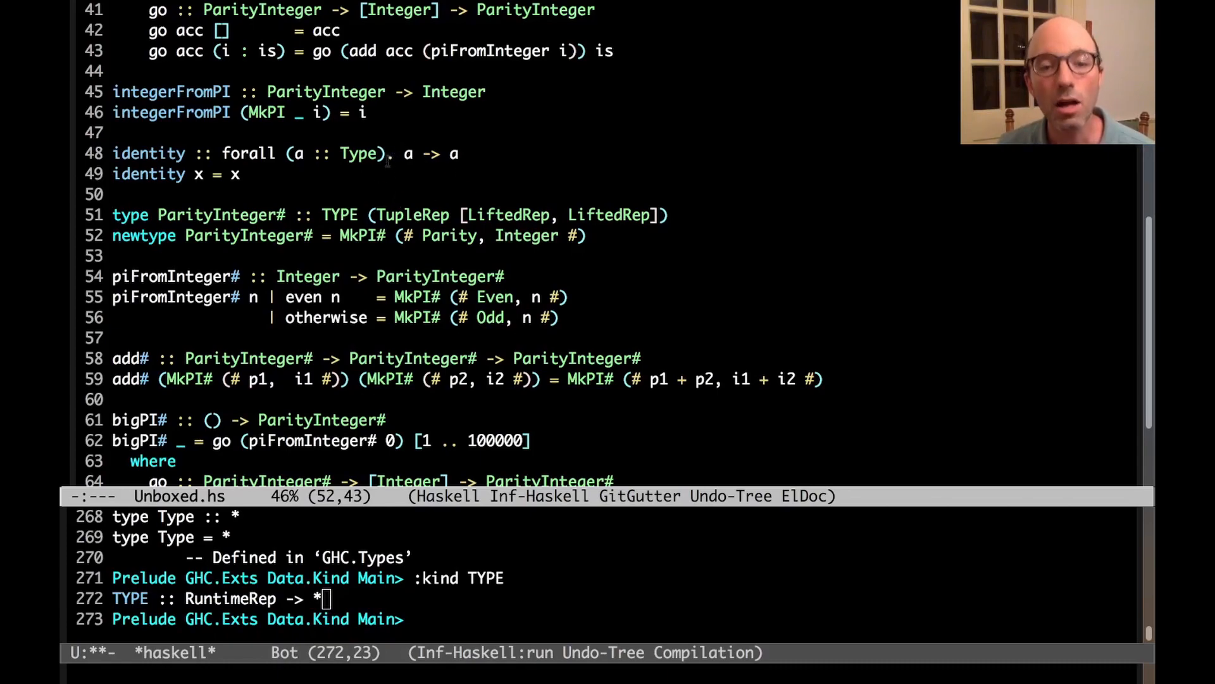
pyautogui.moveTo(395, 174)
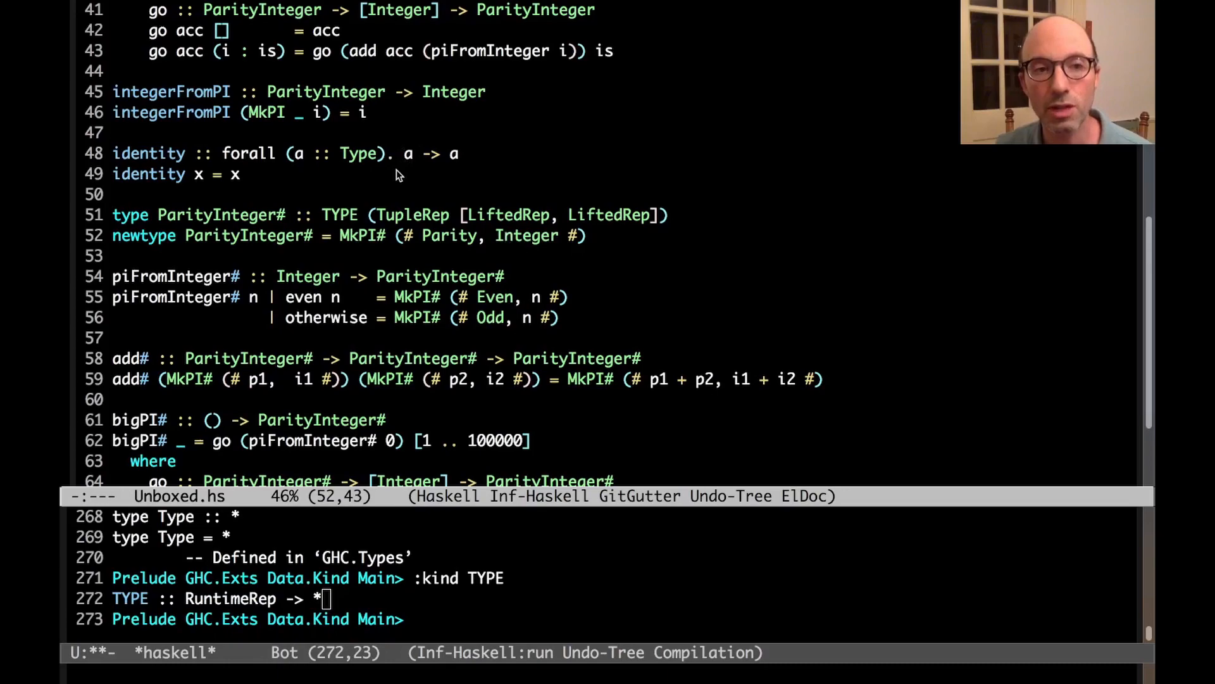